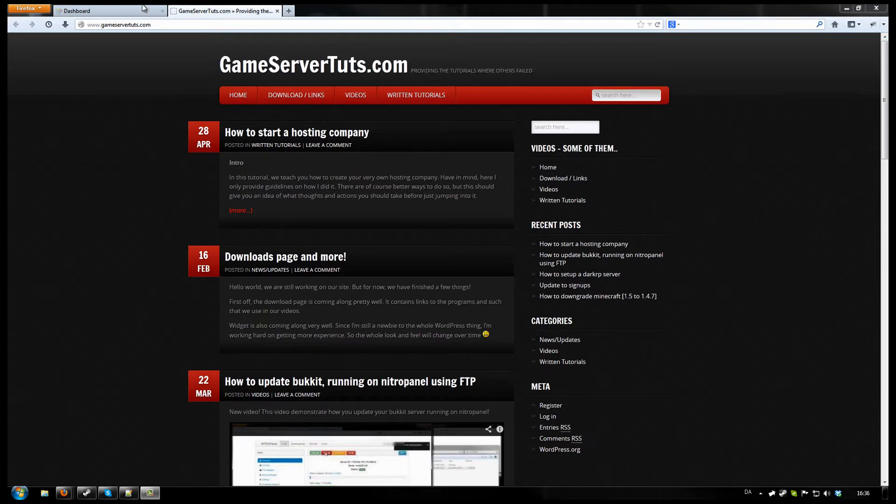
Switch the Firefox tab to the Infiniserv control panel dashboard.
{"action": "left_click", "coordinate": [86, 10]}
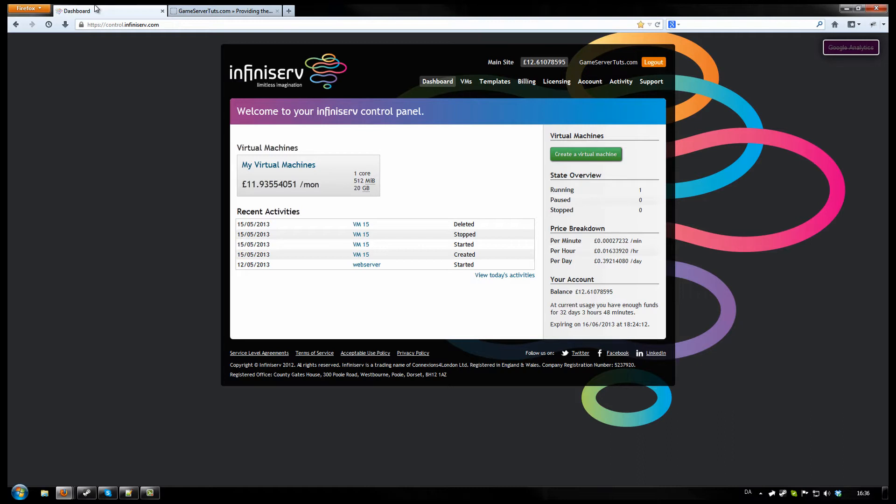
{"action": "mouse_move", "coordinate": [429, 94]}
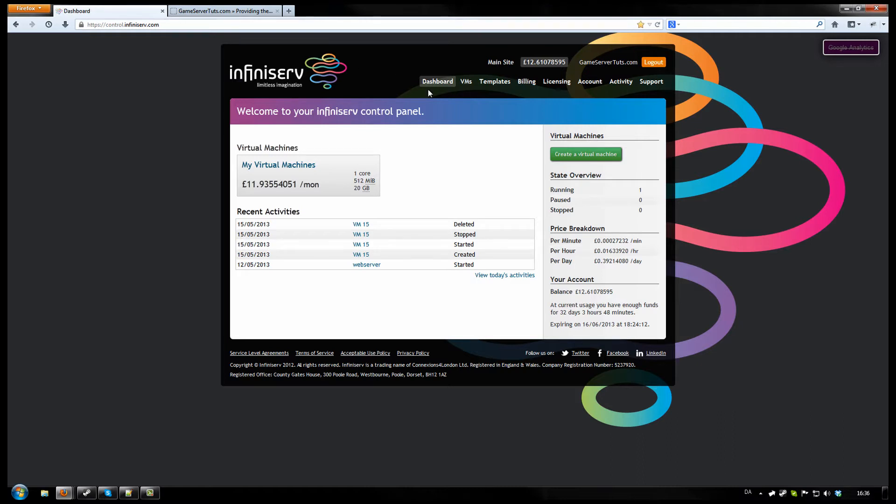
{"action": "mouse_move", "coordinate": [543, 98]}
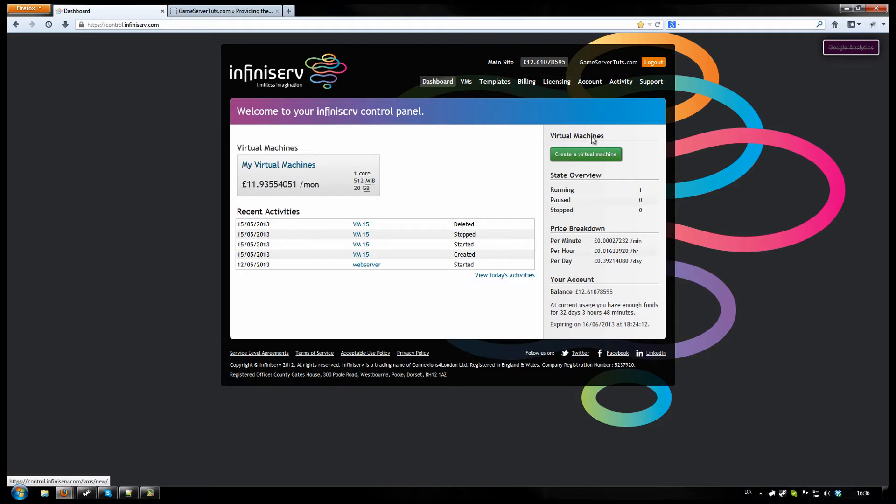
Browse the Billing and Add Funds pages, then open the VMs list showing the webserver VM.
{"action": "left_click", "coordinate": [525, 81]}
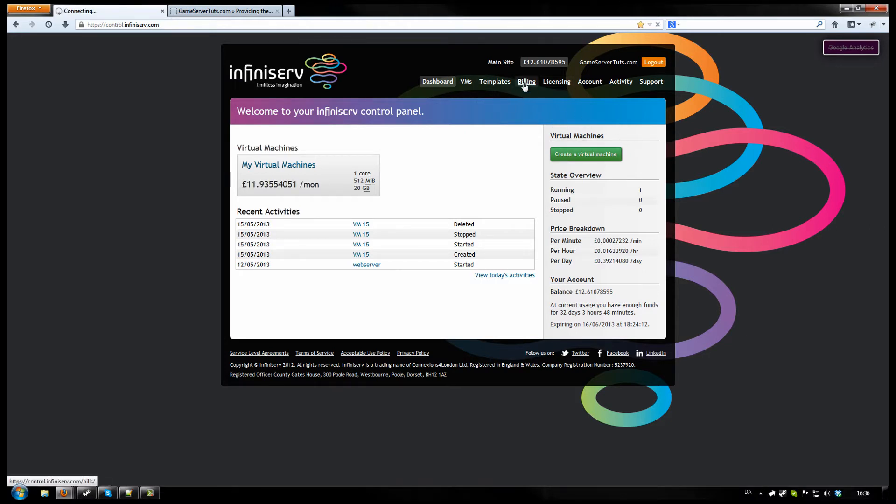
{"action": "left_click", "coordinate": [527, 81]}
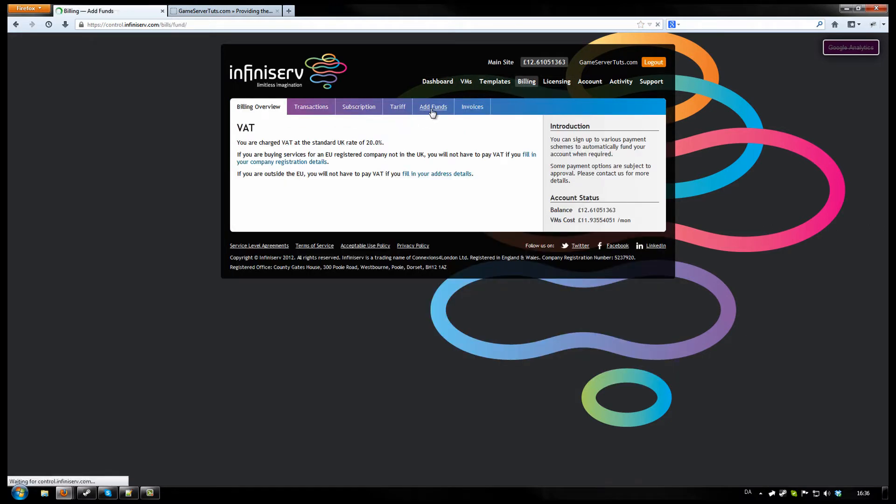
{"action": "left_click", "coordinate": [433, 106]}
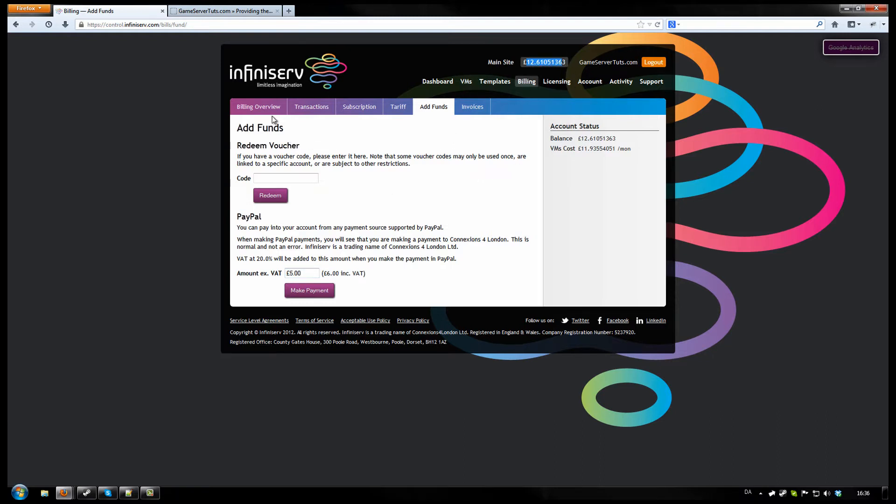
{"action": "left_click", "coordinate": [258, 107]}
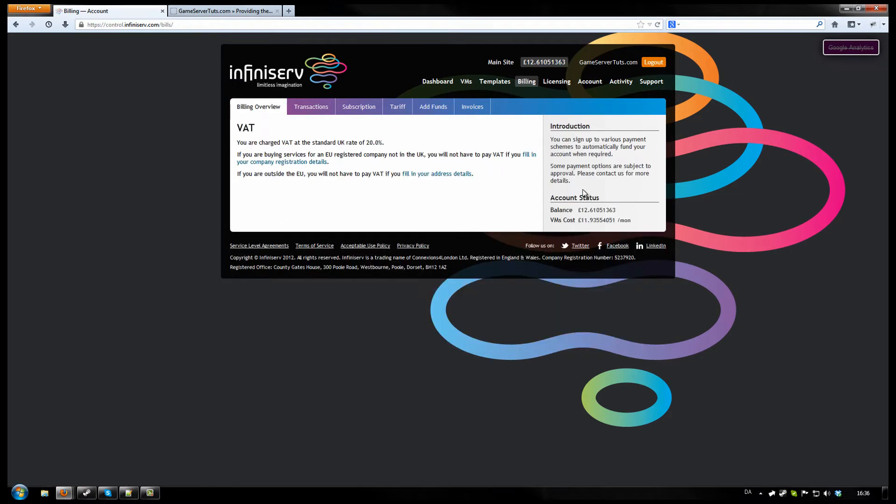
{"action": "left_click", "coordinate": [466, 81]}
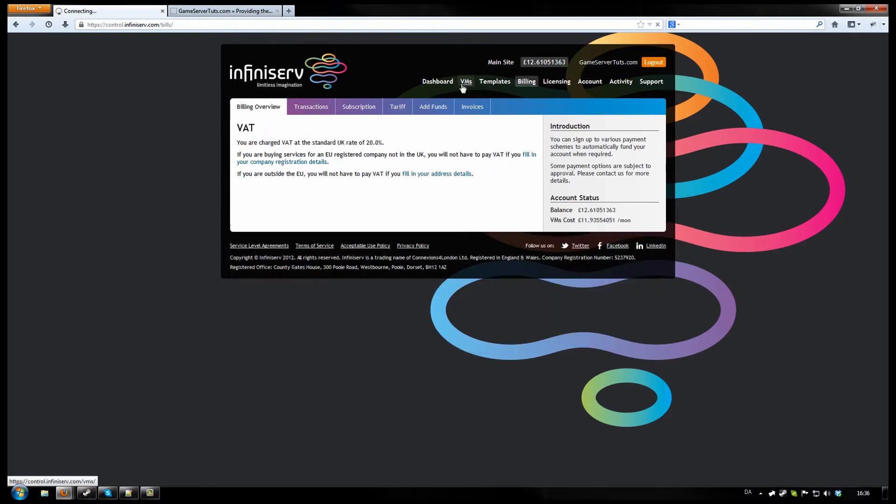
{"action": "left_click", "coordinate": [466, 81]}
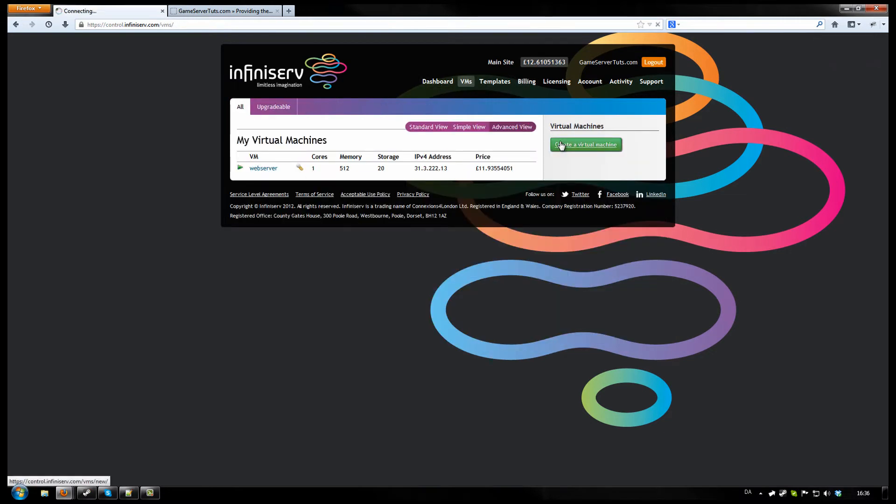
Create blank VM 16 from the Debian 6 x86_64 image with 1 core, 256 MiB, 5 GB.
{"action": "left_click", "coordinate": [586, 144]}
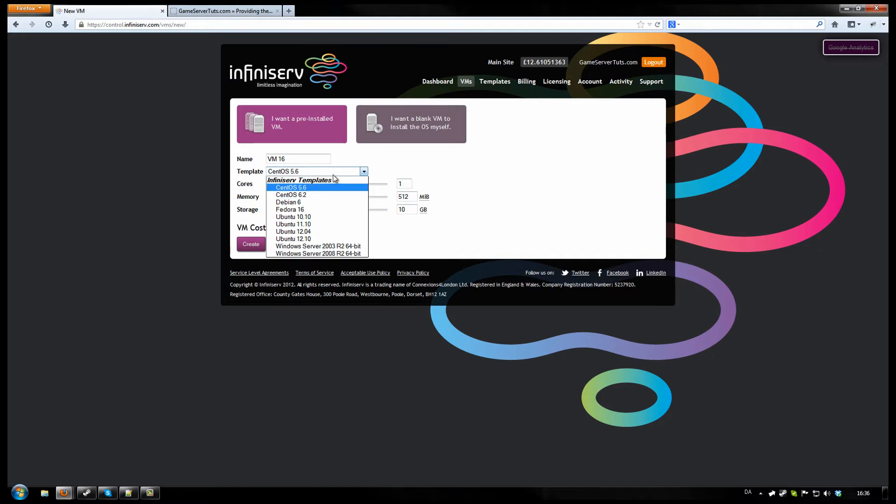
{"action": "left_click", "coordinate": [411, 123]}
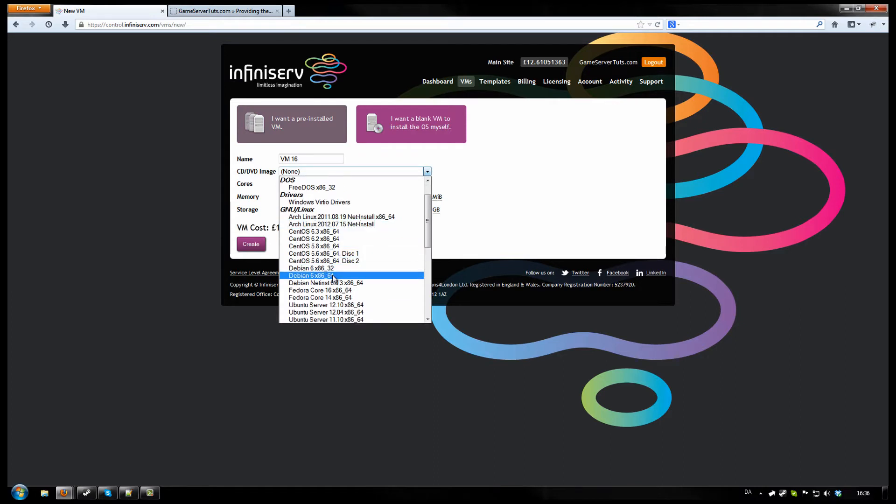
{"action": "left_click", "coordinate": [311, 276]}
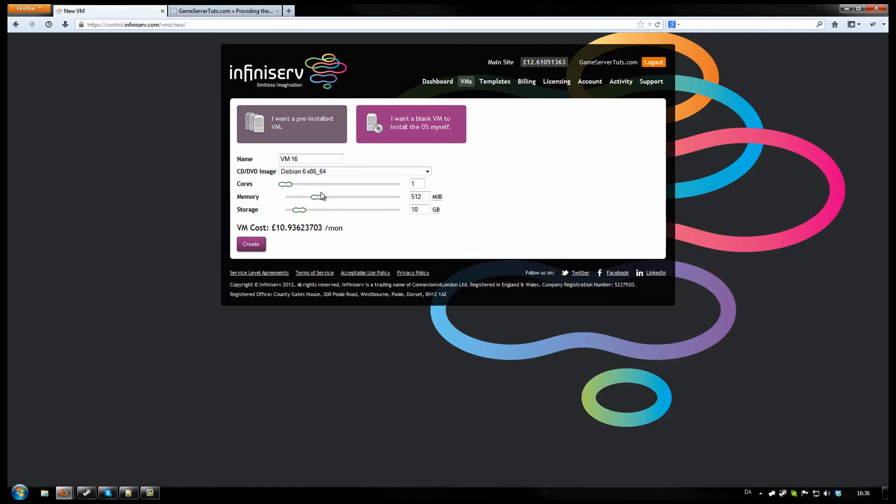
{"action": "left_click_drag", "start_coordinate": [317, 197], "coordinate": [308, 196]}
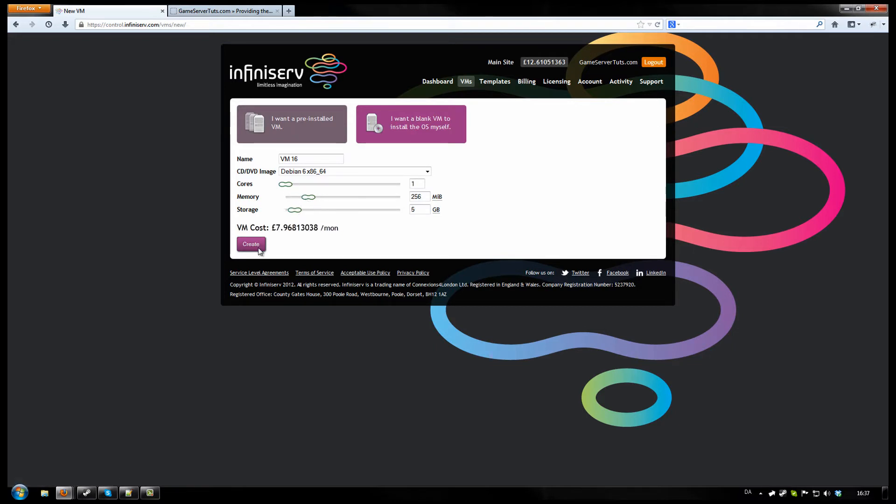
{"action": "left_click", "coordinate": [251, 244]}
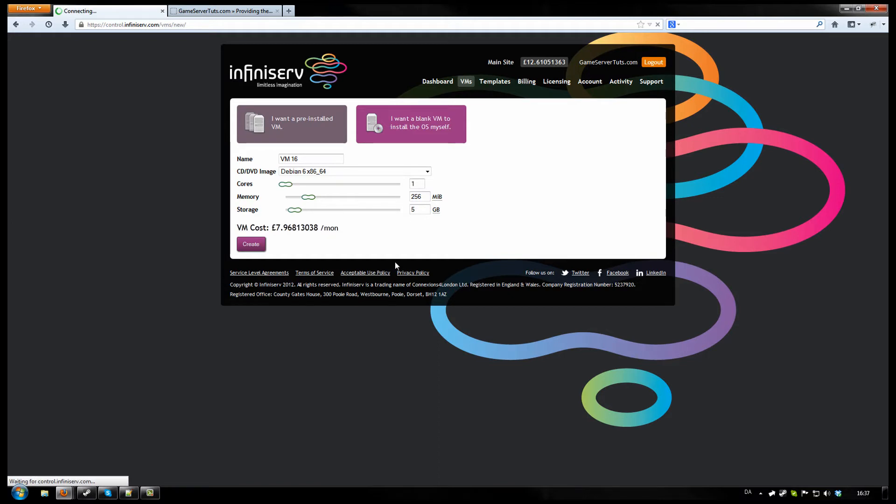
{"action": "left_click", "coordinate": [250, 244]}
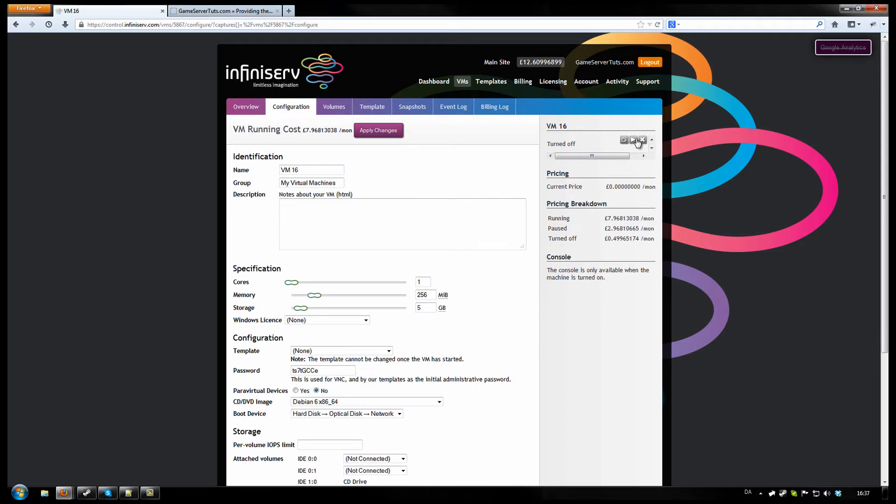
Power on VM 16 and copy its console address.
{"action": "left_click", "coordinate": [634, 140]}
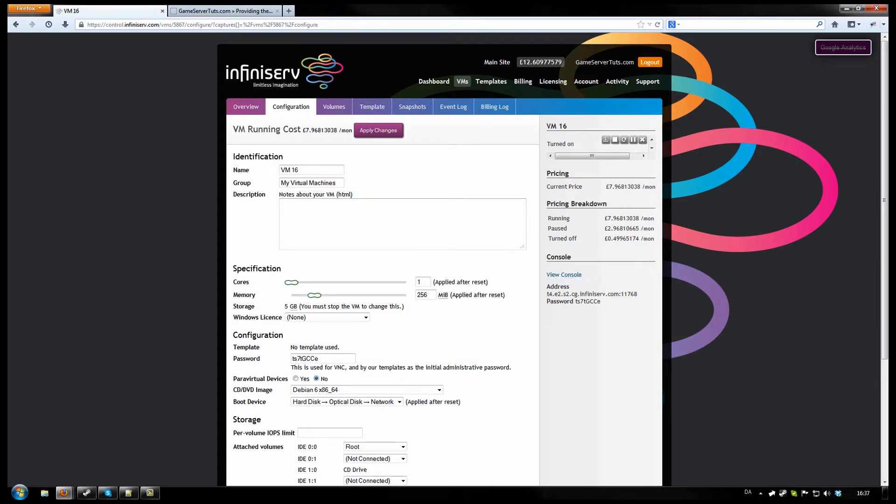
{"action": "left_click", "coordinate": [19, 492]}
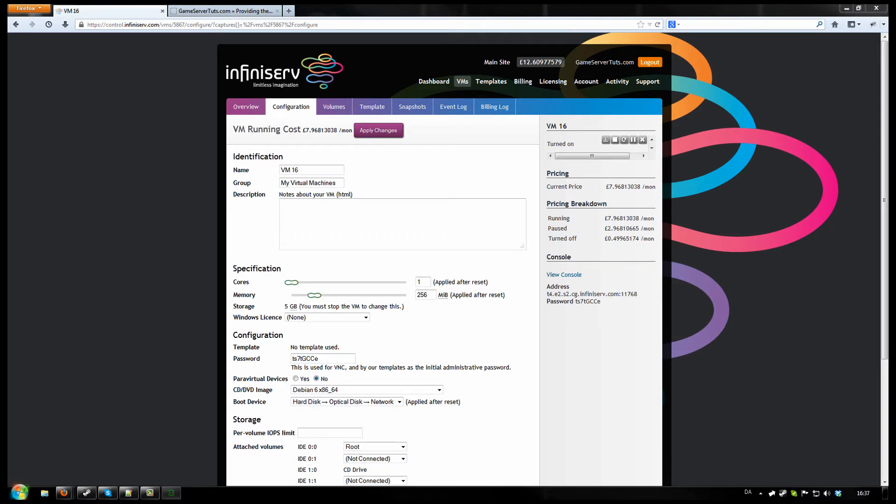
{"action": "left_click", "coordinate": [563, 274]}
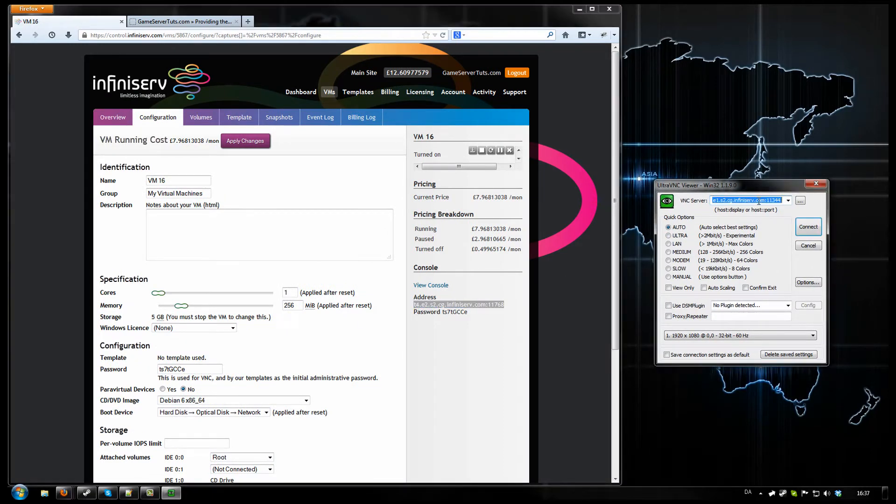
Connect UltraVNC Viewer to VM 16's console address and log on with the VM password.
{"action": "left_click", "coordinate": [807, 227]}
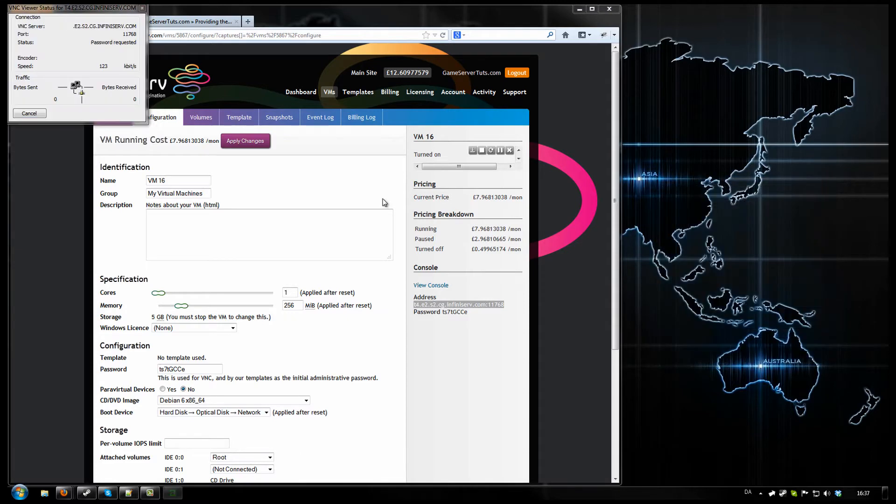
{"action": "left_click", "coordinate": [431, 285]}
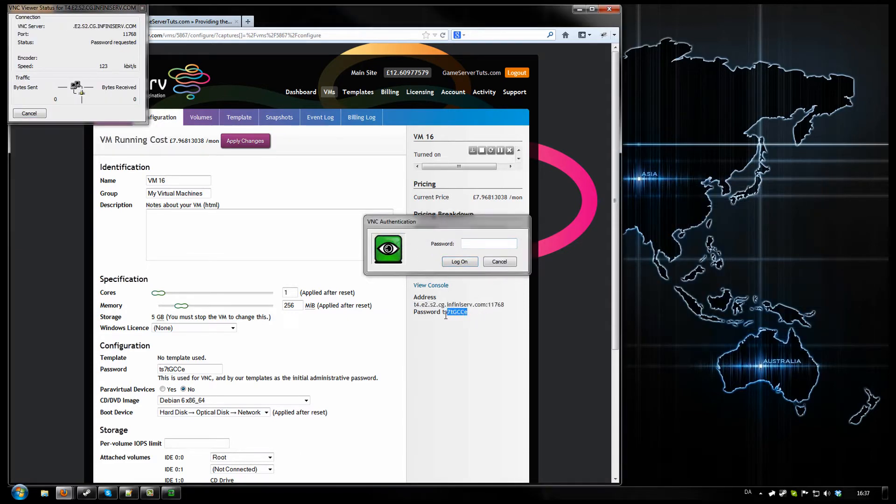
{"action": "left_click", "coordinate": [459, 262]}
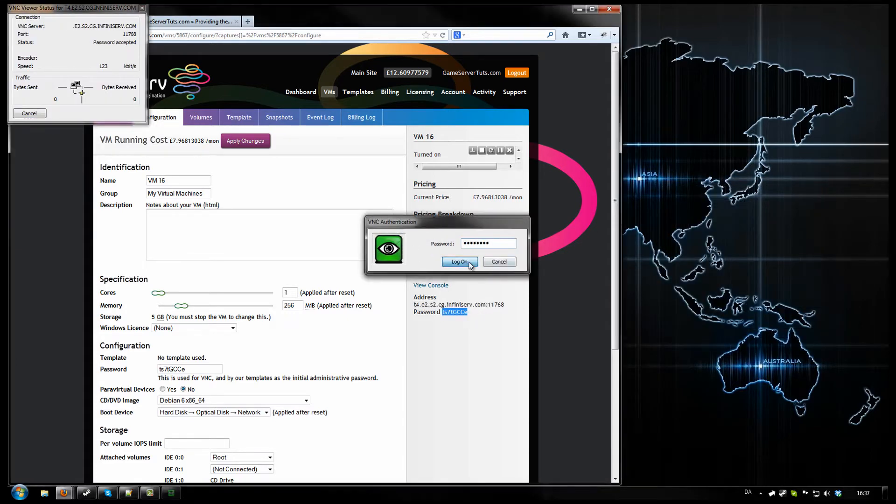
{"action": "left_click", "coordinate": [458, 265]}
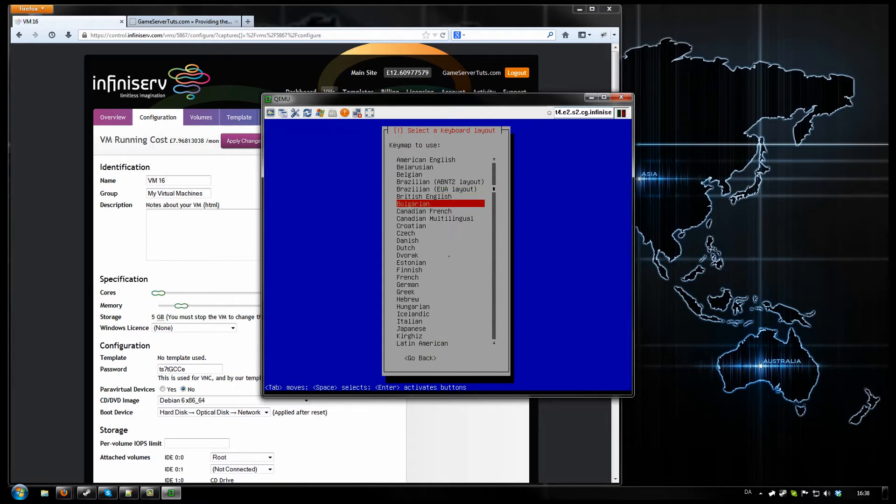
Accept the keyboard layout and continue past the failed network autoconfiguration.
{"action": "key", "text": "Return"}
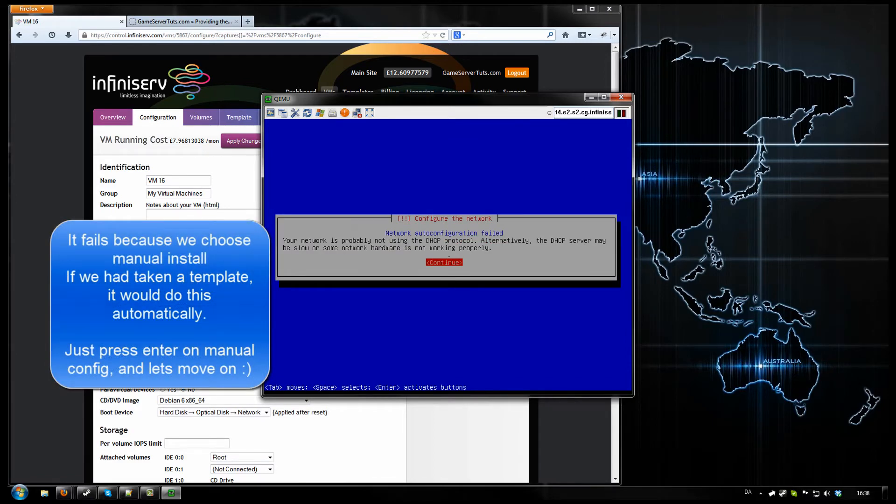
{"action": "left_click", "coordinate": [444, 262]}
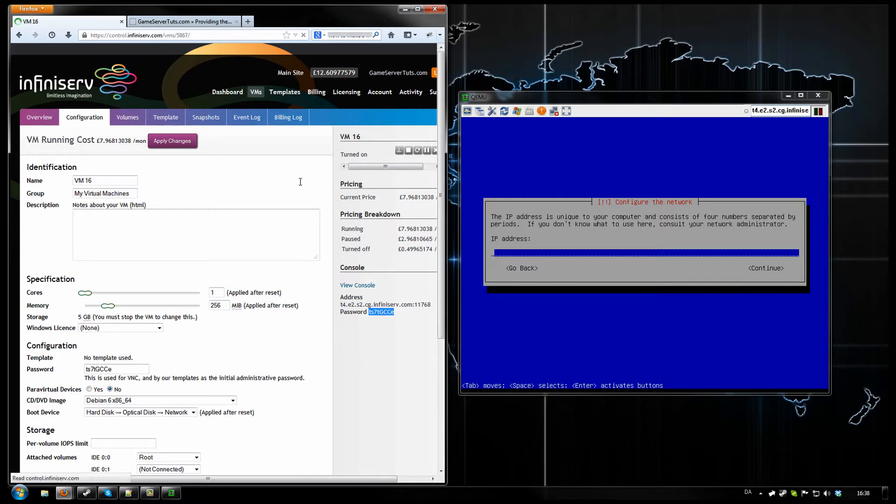
Enter the manual IP address (31.3.21…) taken from the VM's network information page.
{"action": "left_click", "coordinate": [39, 117]}
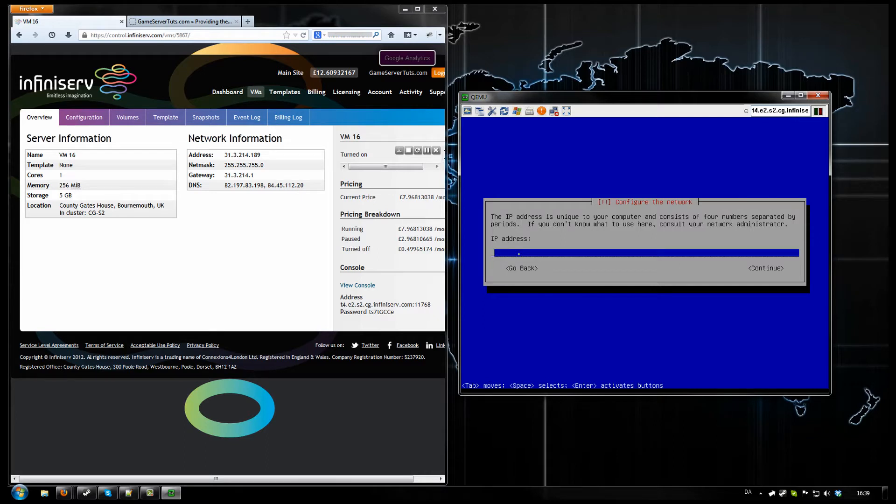
{"action": "type", "text": "31.3."}
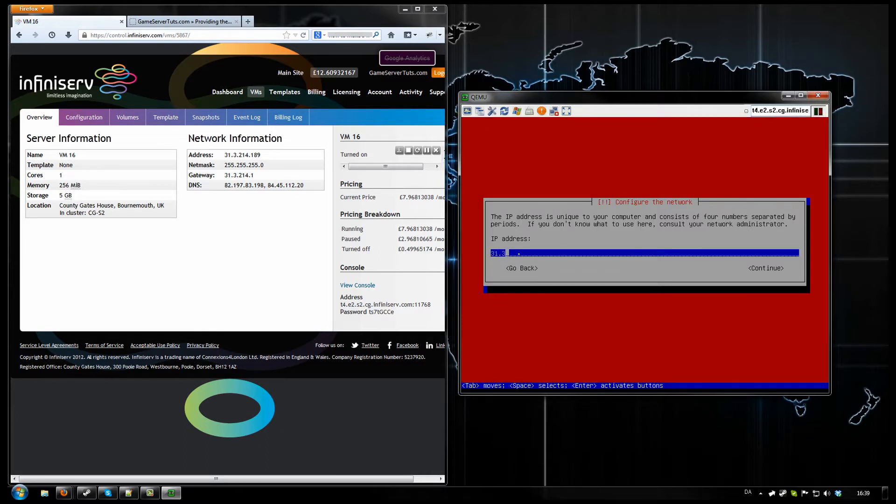
{"action": "type", "text": "214.189"}
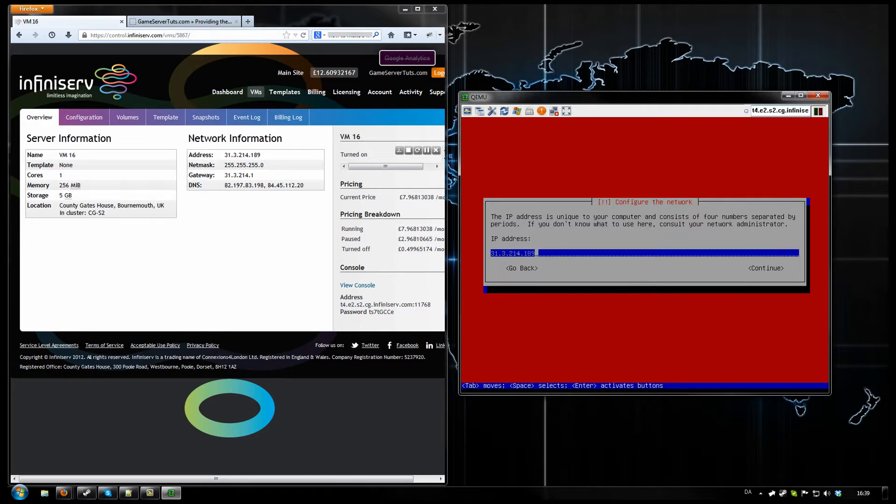
{"action": "left_click", "coordinate": [764, 268]}
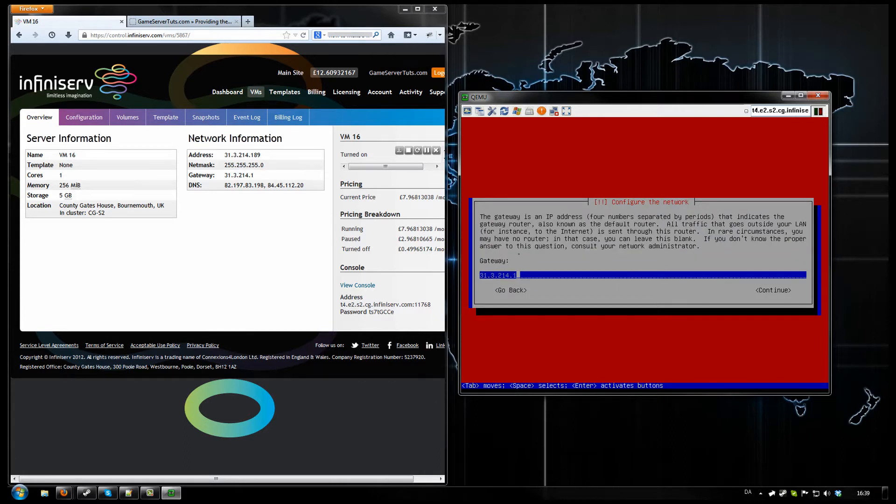
Keep gateway 31.3.214.1 and set the name servers to 8.8.8.8 and 8.8.4.4.
{"action": "left_click", "coordinate": [773, 290]}
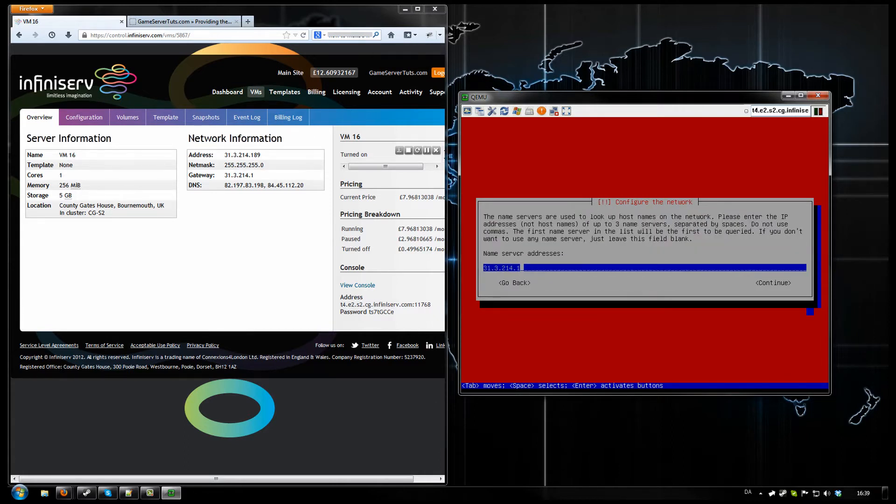
{"action": "key", "text": "ctrl+a"}
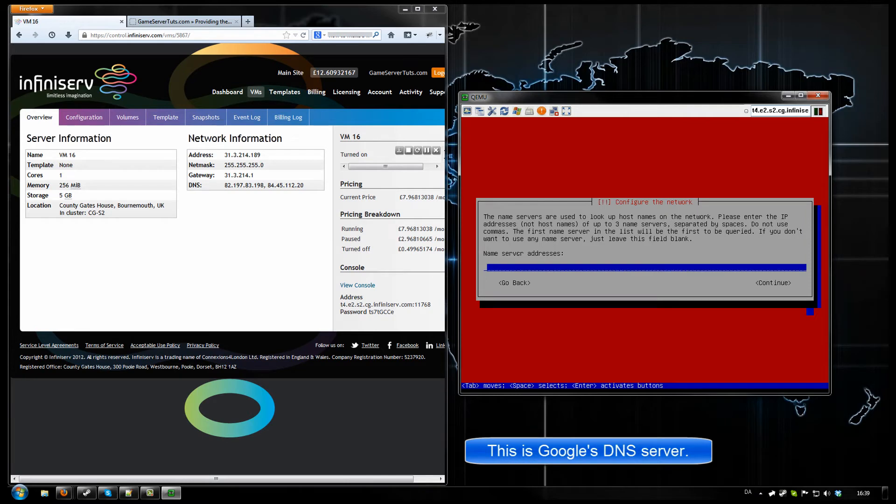
{"action": "type", "text": "8.8.8.8"}
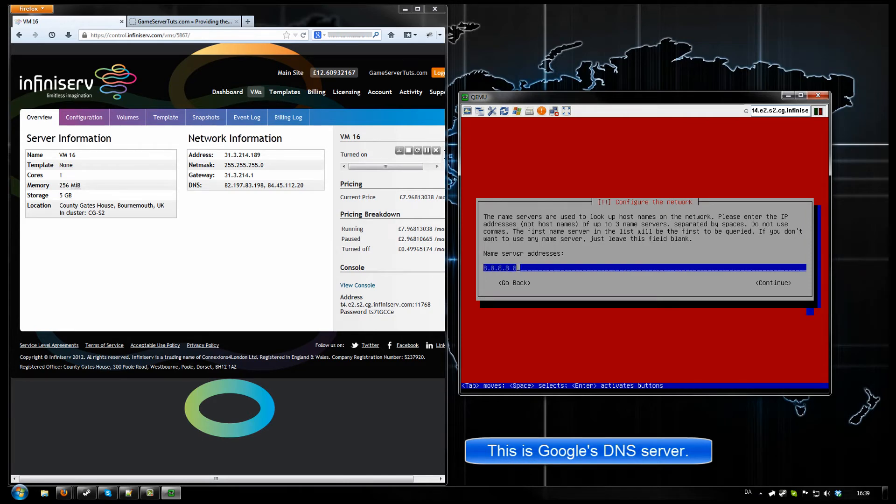
{"action": "type", "text": "8.8.4.4"}
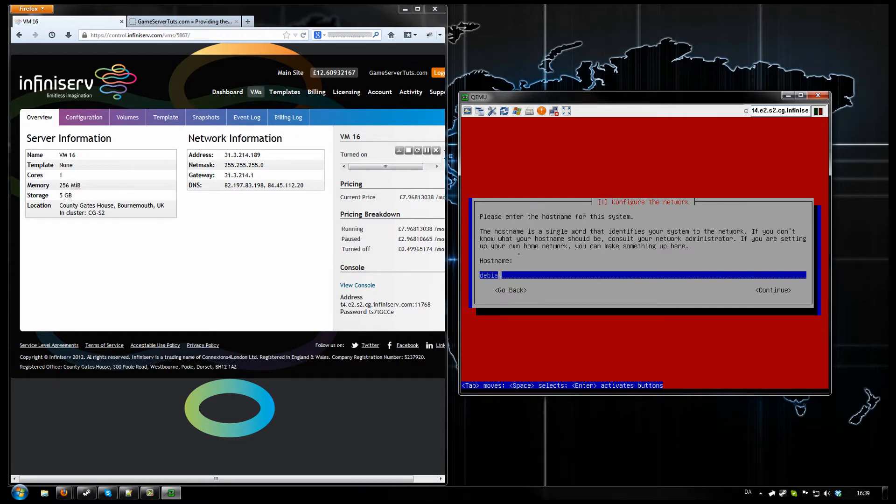
Set the hostname to 'fastdl', then enter the root and new user passwords.
{"action": "type", "text": "fastdl"}
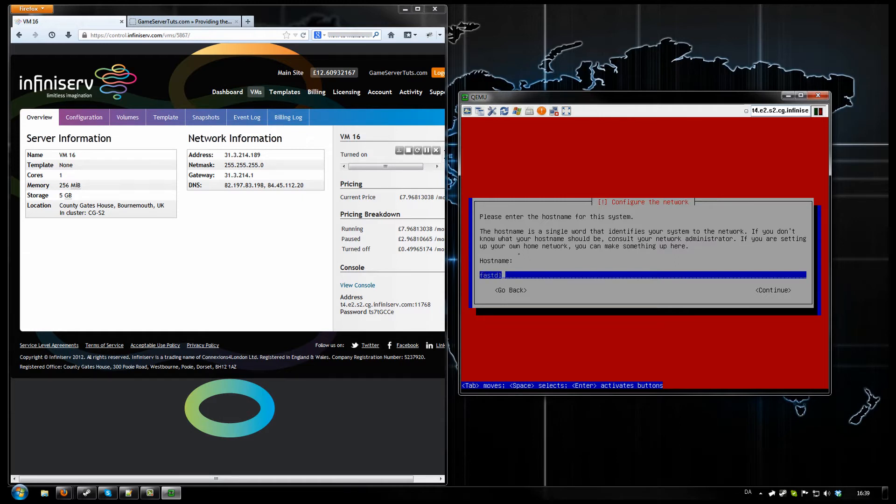
{"action": "left_click", "coordinate": [773, 290]}
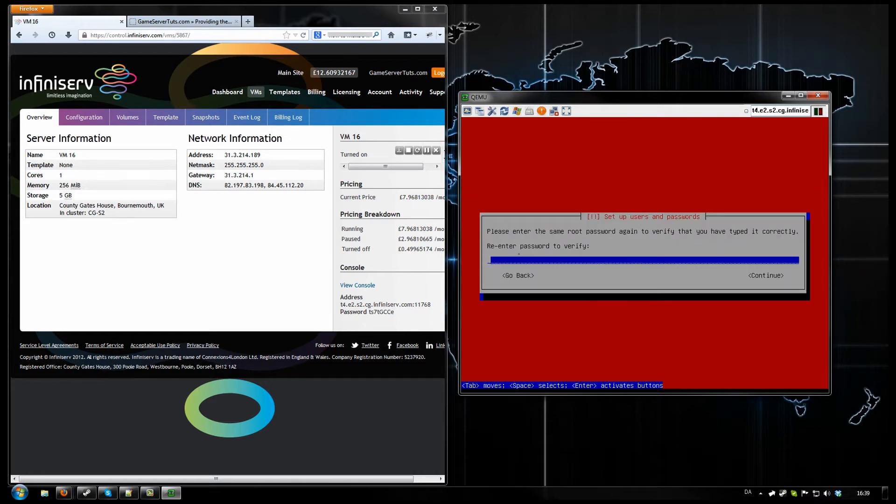
{"action": "left_click", "coordinate": [766, 275]}
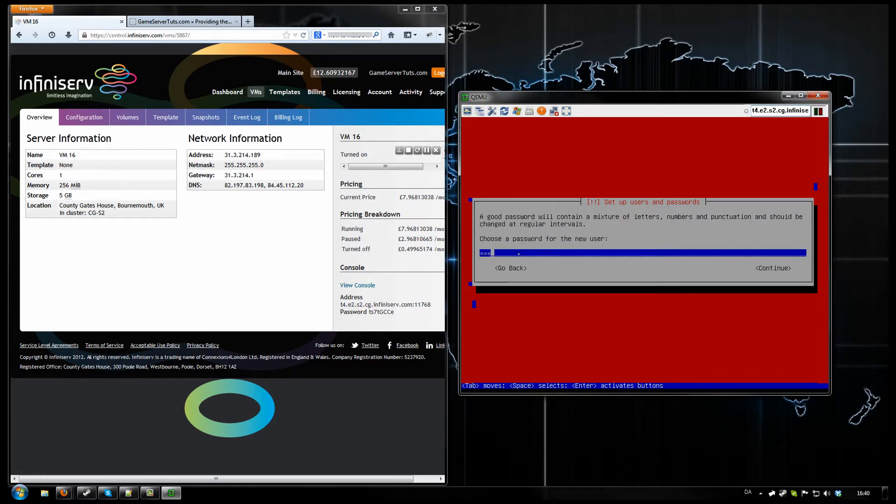
{"action": "left_click", "coordinate": [774, 268]}
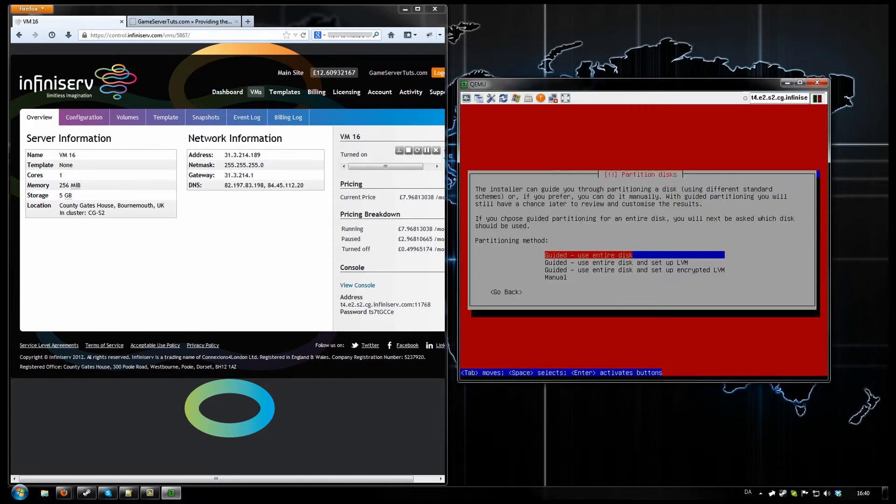
Choose guided whole-disk partitioning and confirm writing the changes to disk.
{"action": "key", "text": "Down"}
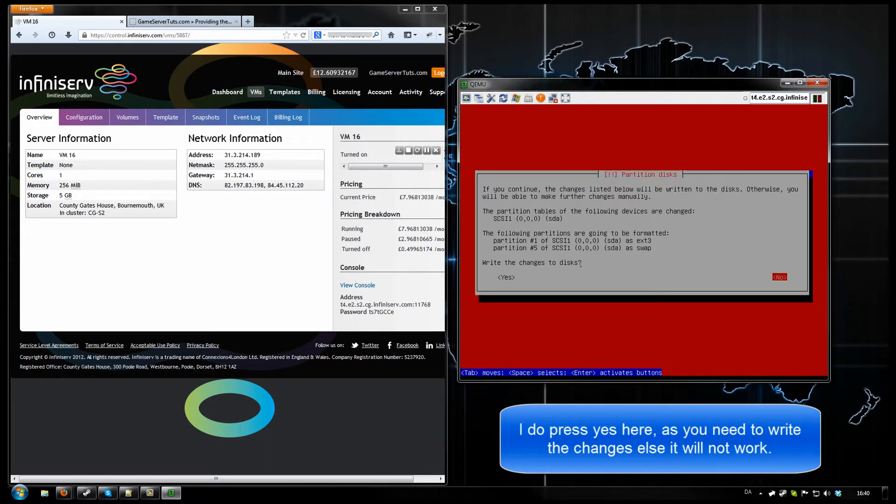
{"action": "left_click", "coordinate": [506, 277]}
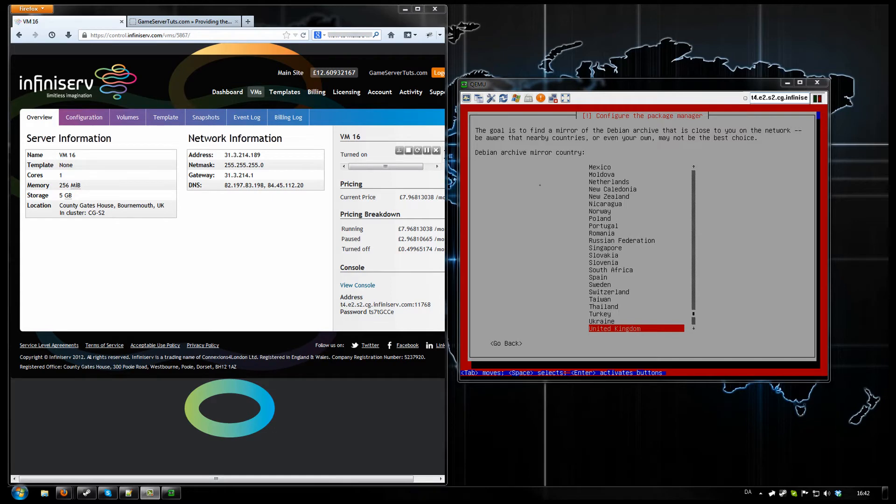
{"action": "mouse_move", "coordinate": [433, 120]}
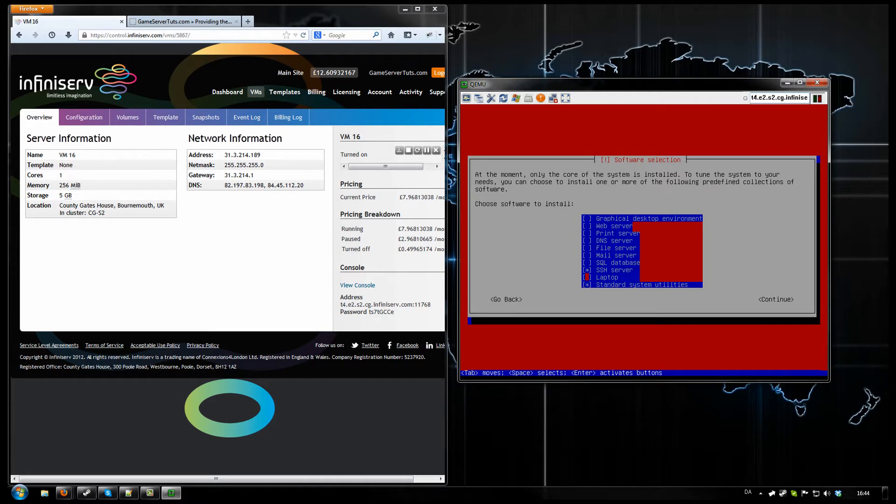
Confirm software selection and complete installation, rebooting to the fastdl login prompt.
{"action": "left_click", "coordinate": [776, 299]}
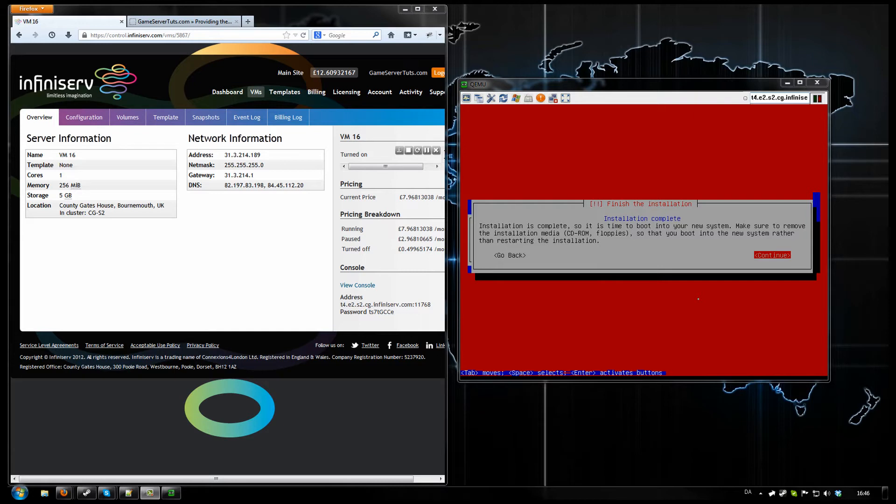
{"action": "left_click", "coordinate": [772, 255]}
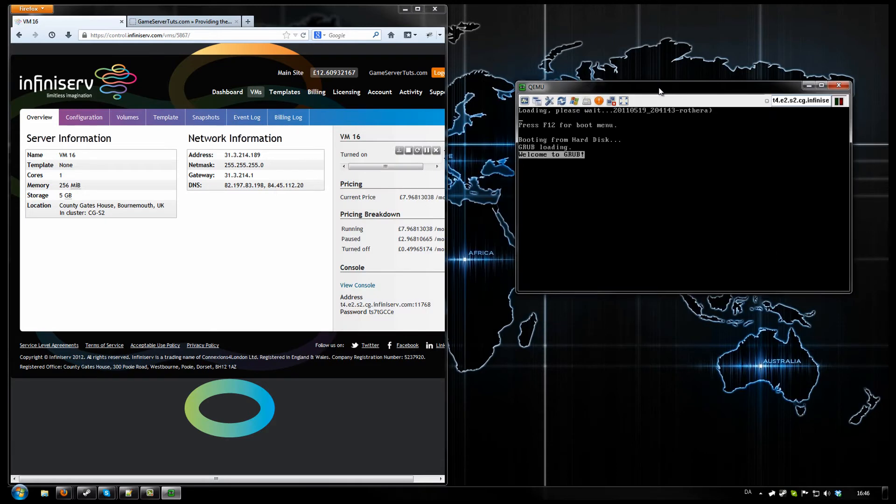
{"action": "left_click_drag", "start_coordinate": [660, 92], "coordinate": [635, 86]}
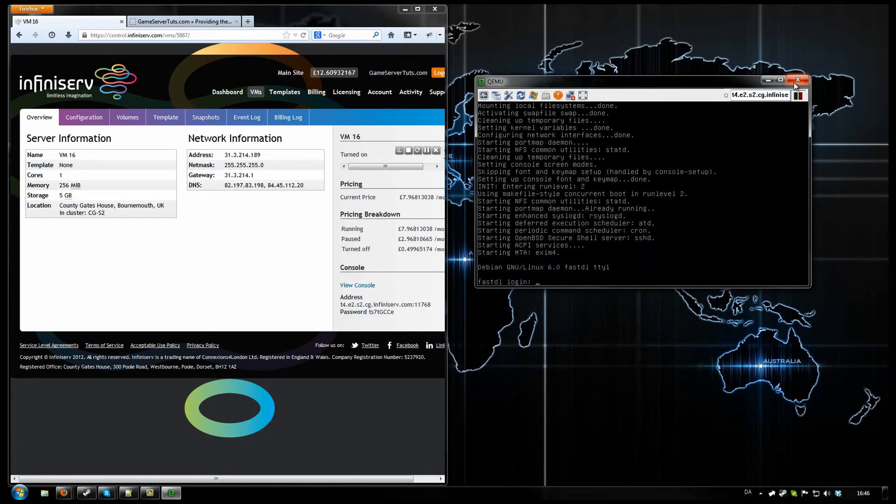
Close QEMU and start a KiTTY SSH session to 31.3.214.189.
{"action": "left_click", "coordinate": [799, 80]}
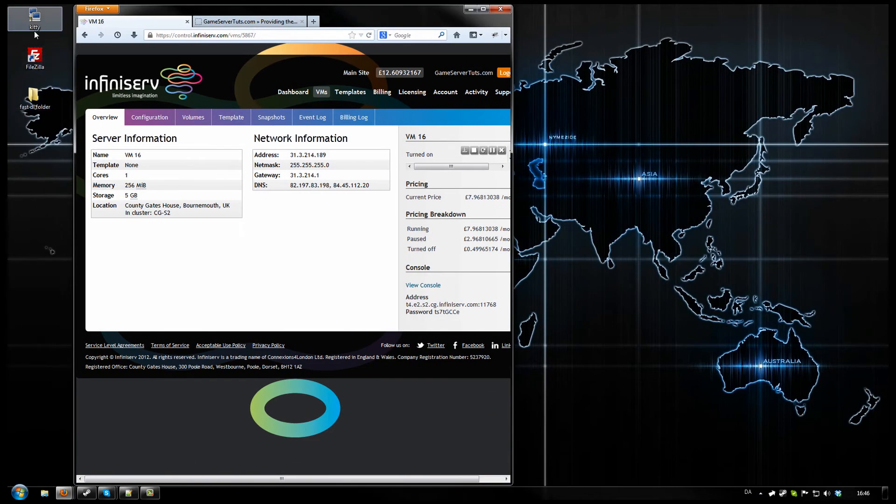
{"action": "double_click", "coordinate": [34, 17]}
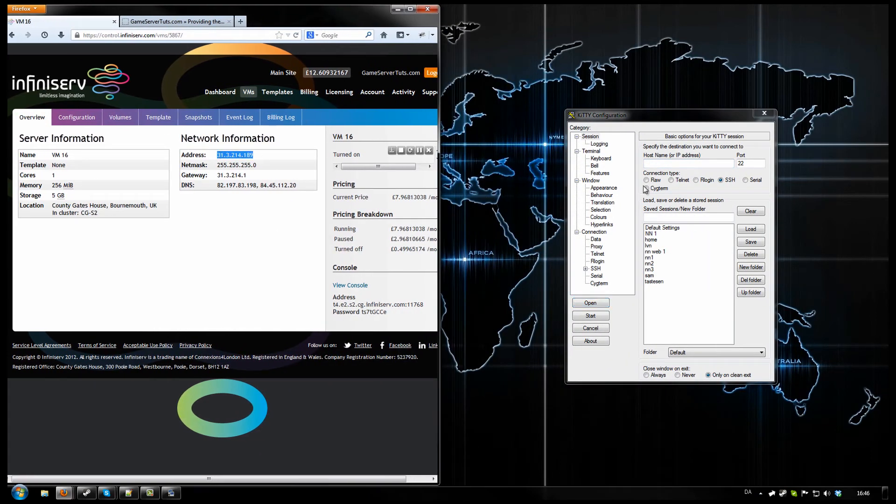
{"action": "type", "text": "31.3.214.189"}
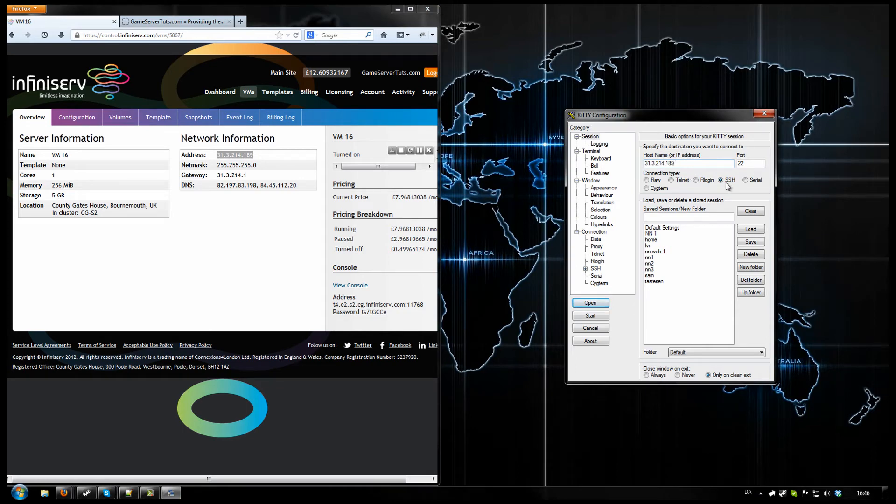
{"action": "left_click", "coordinate": [590, 303]}
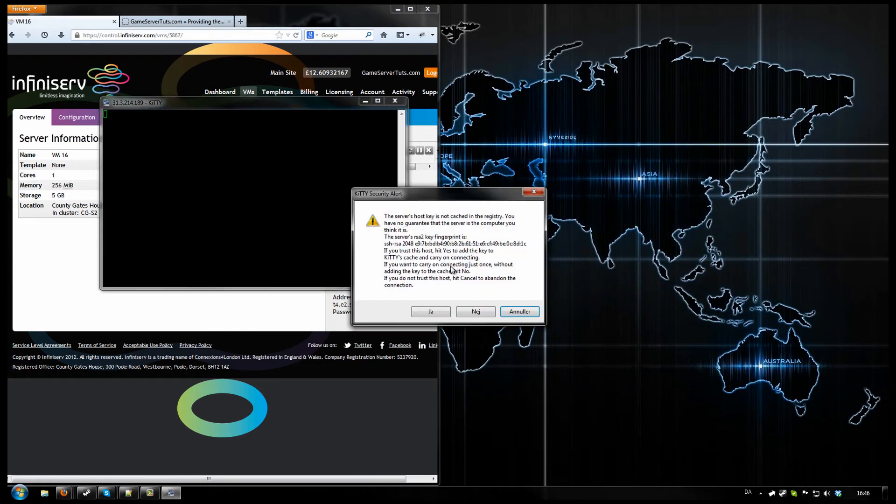
Trust the host key, log in as root, and run apt-get update and upgrade.
{"action": "left_click", "coordinate": [430, 311]}
{"action": "type", "text": "root"}
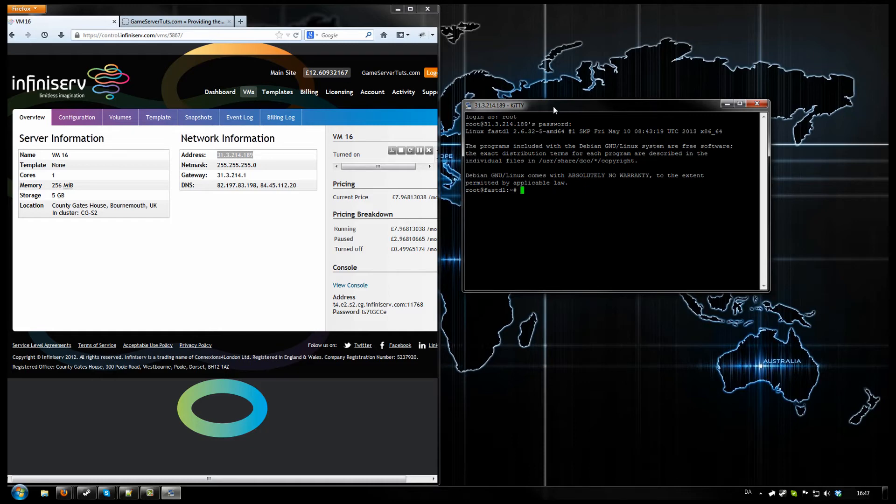
{"action": "type", "text": "apt-get update"}
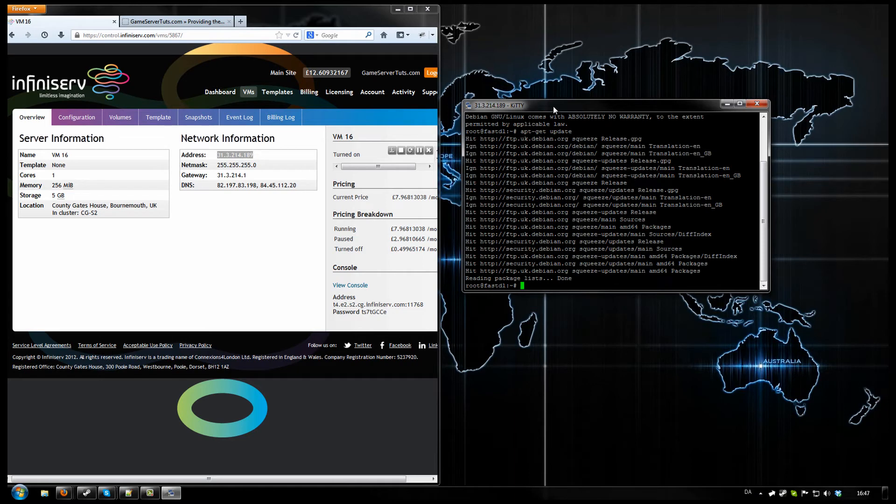
{"action": "type", "text": "apt-get updat"}
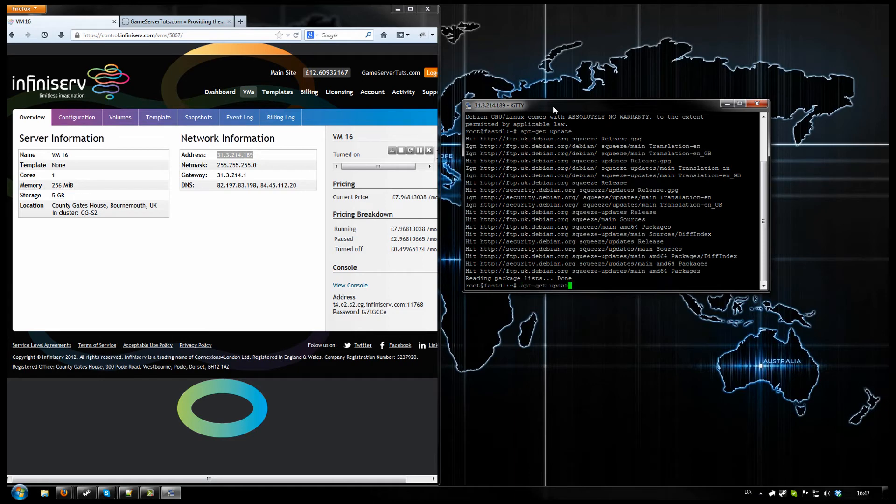
{"action": "key", "text": "BackSpace"}
{"action": "type", "text": "grade"}
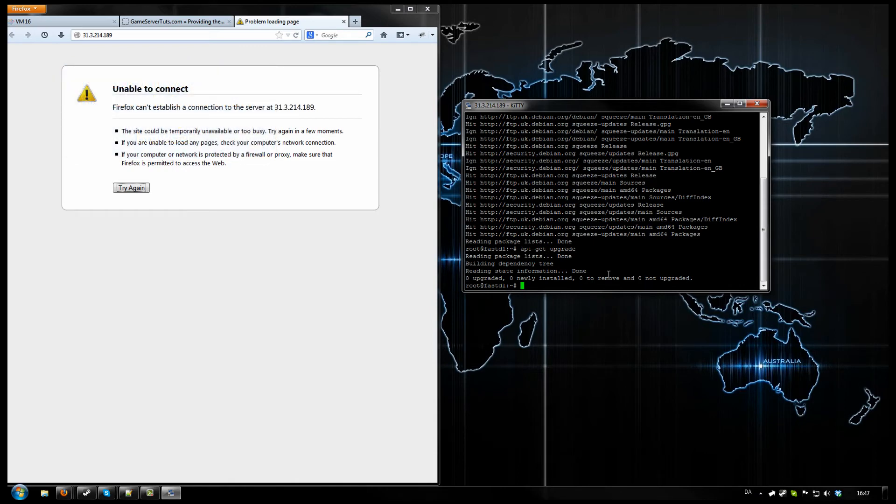
Install apache2, apache2-doc, apache2-mpm-prefork and the common packages with apt-get, answering Y.
{"action": "type", "text": "apt-get"}
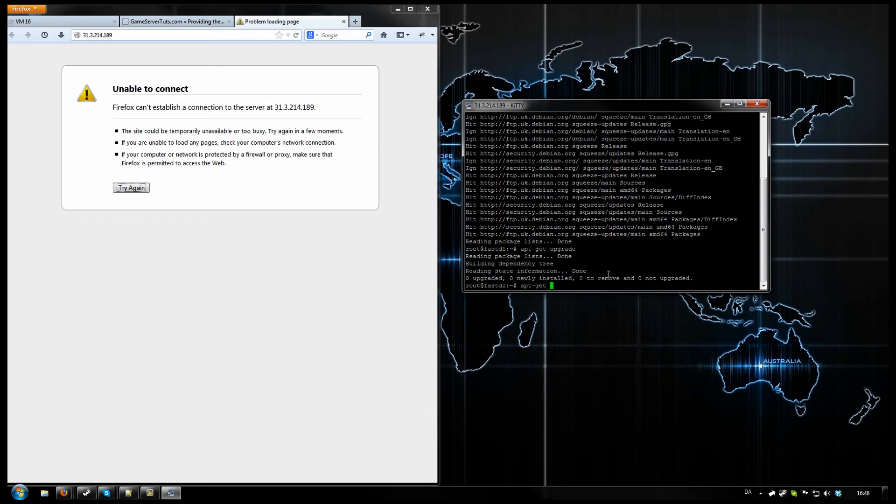
{"action": "type", "text": "insa"}
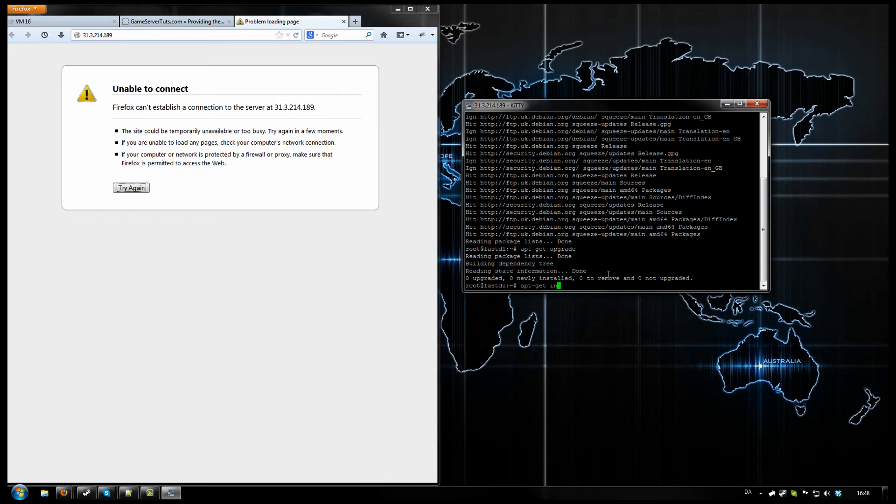
{"action": "type", "text": "stall"}
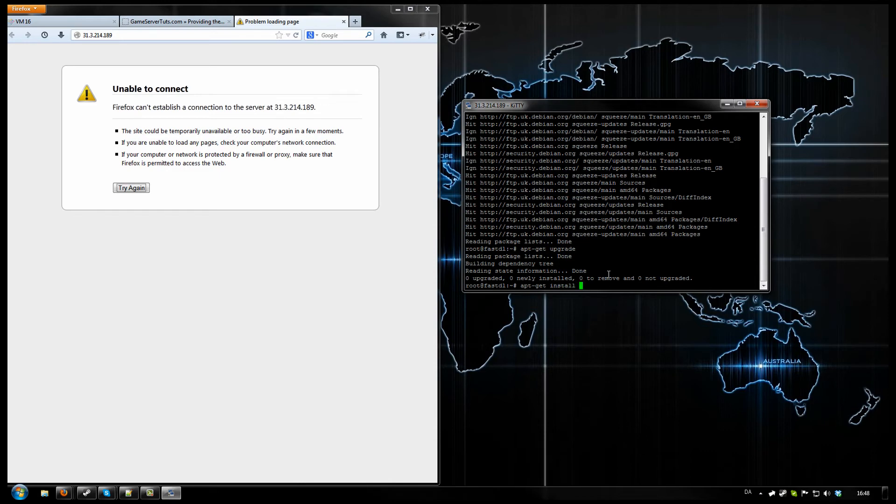
{"action": "type", "text": "apache 2"}
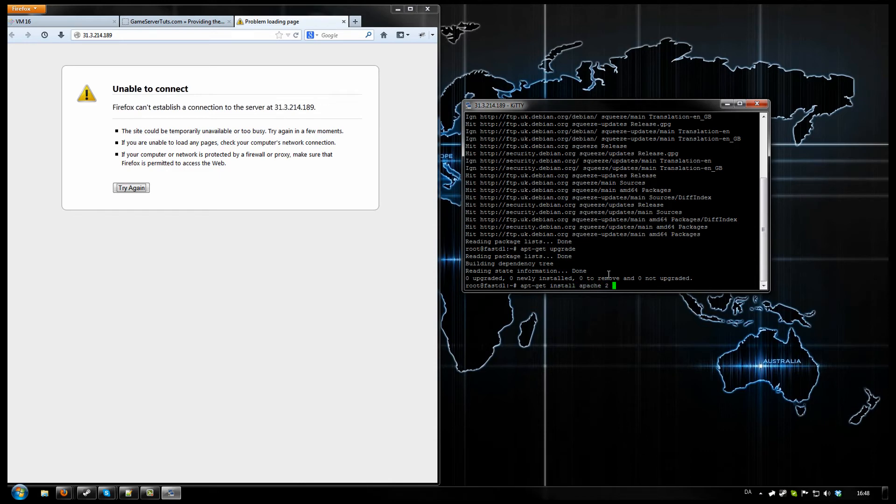
{"action": "type", "text": "apache2-d"}
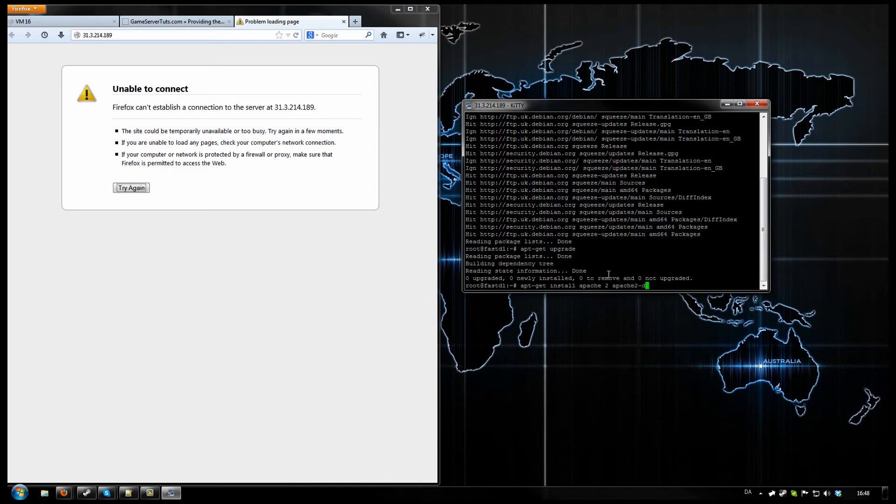
{"action": "type", "text": "-doc apache2-m"}
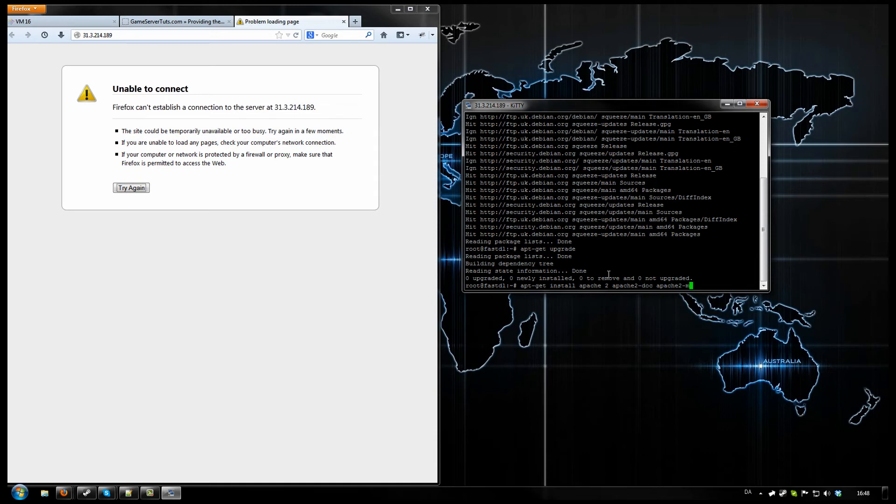
{"action": "type", "text": "pm-pref"}
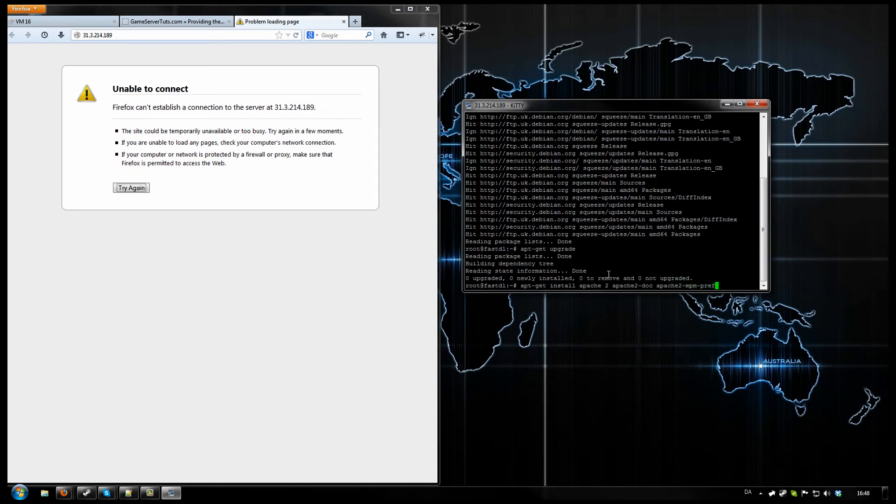
{"action": "type", "text": "rk"}
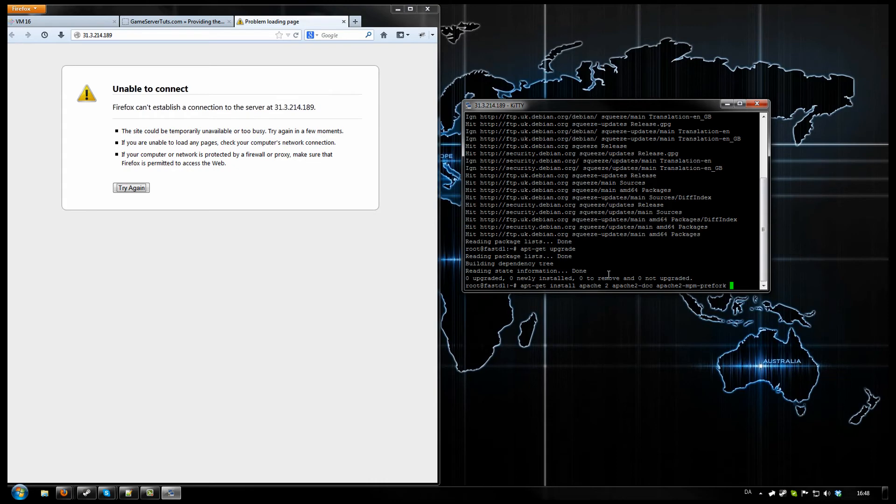
{"action": "type", "text": "apache2.2-common"}
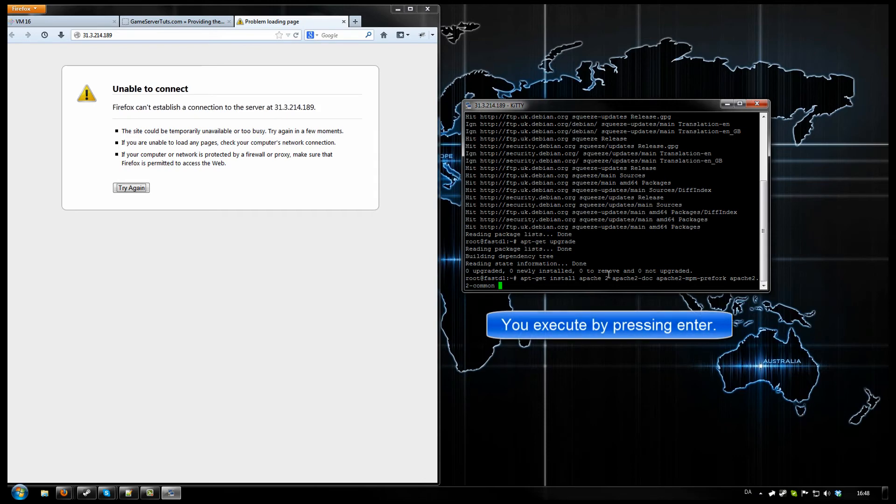
{"action": "key", "text": "enter"}
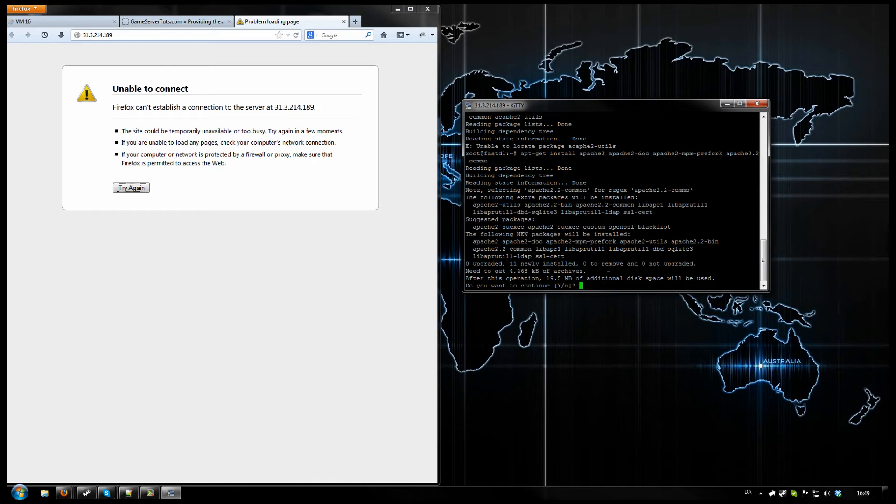
{"action": "type", "text": "Y"}
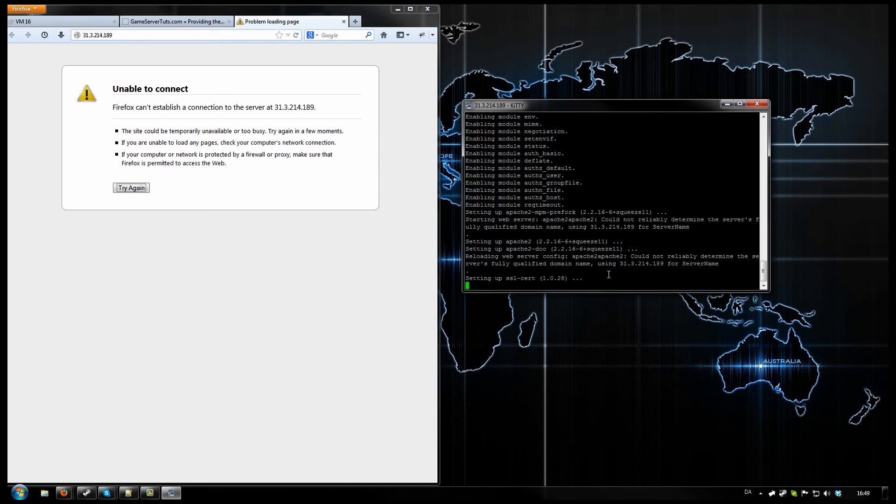
Verify Apache's 'It works!' page, then SFTP-connect FileZilla to 31.3.214.189 as root, always trusting the host key.
{"action": "left_click", "coordinate": [131, 188]}
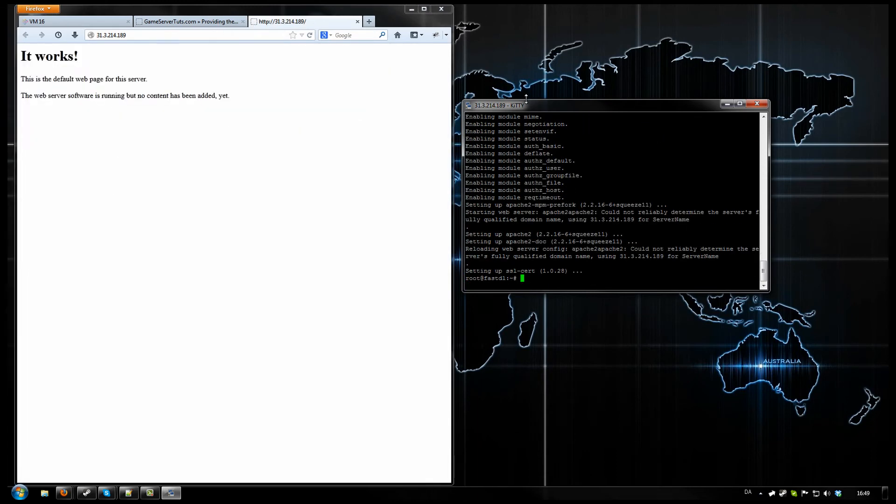
{"action": "left_click_drag", "start_coordinate": [501, 105], "coordinate": [501, 34]}
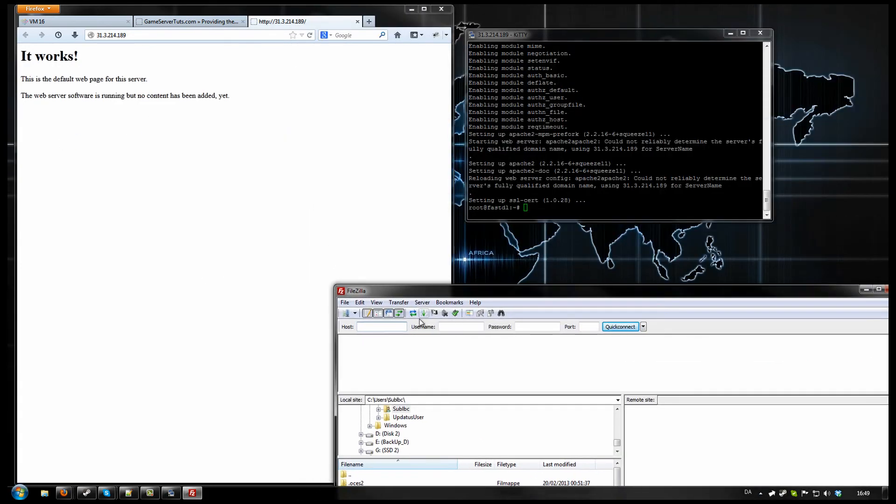
{"action": "type", "text": "31.3.214.189"}
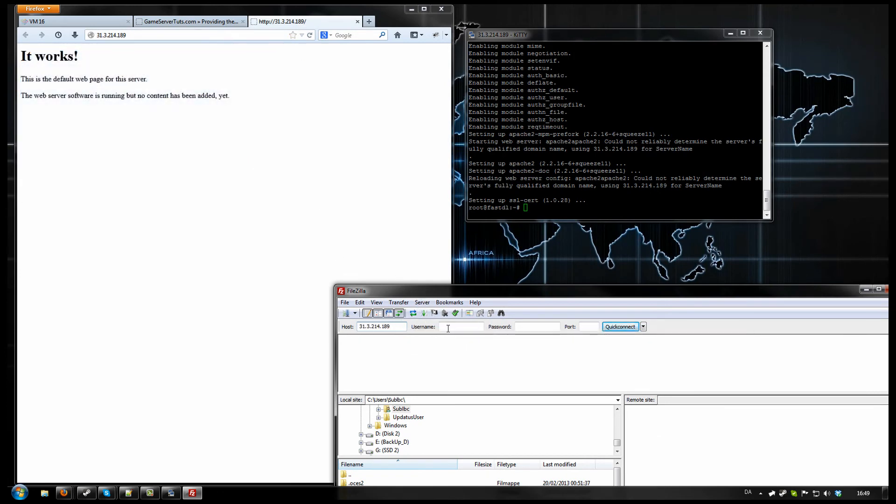
{"action": "type", "text": "root"}
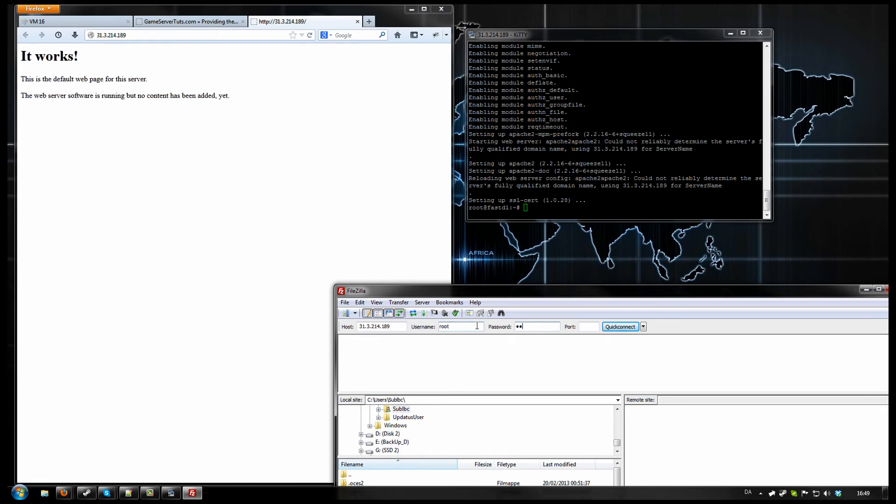
{"action": "type", "text": "••••"}
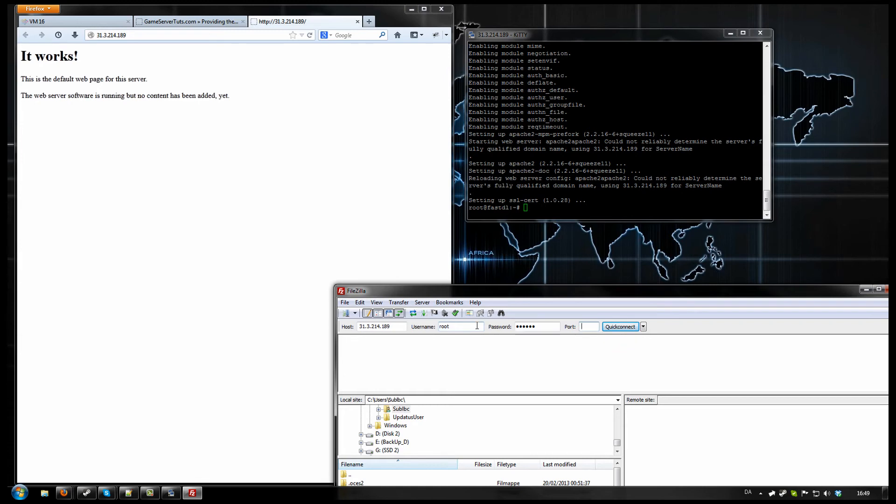
{"action": "left_click", "coordinate": [619, 326]}
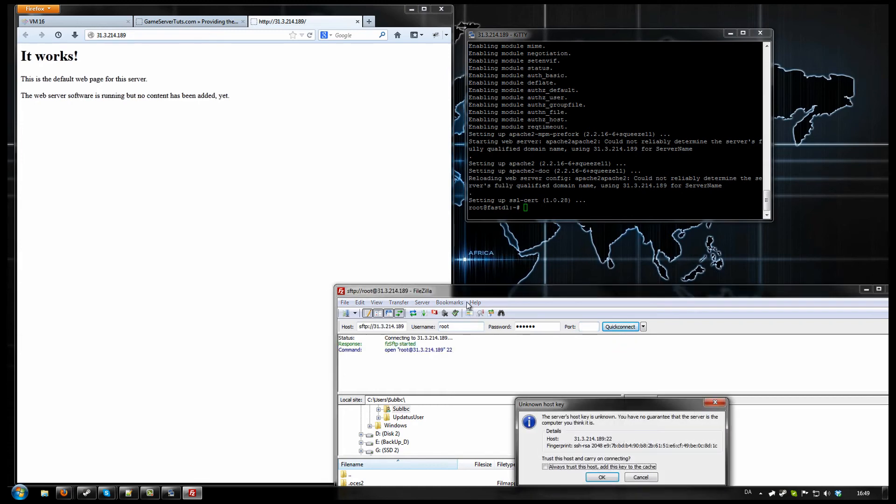
{"action": "left_click", "coordinate": [545, 467]}
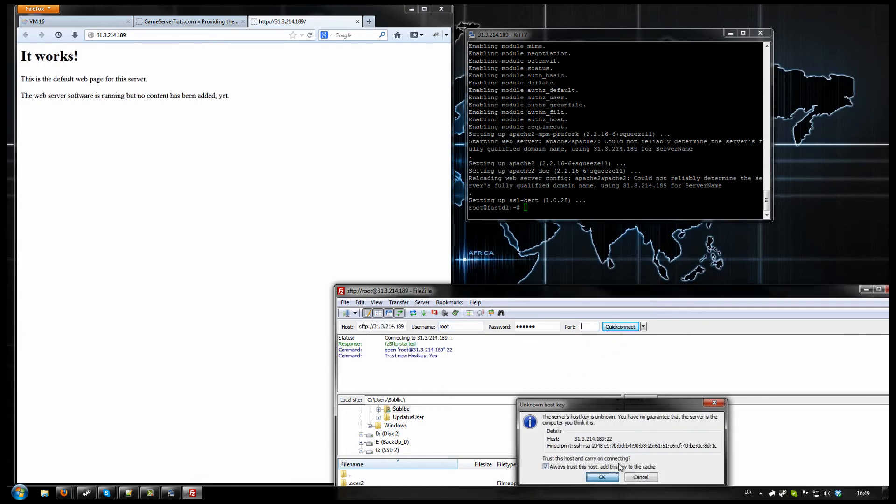
{"action": "left_click", "coordinate": [601, 476]}
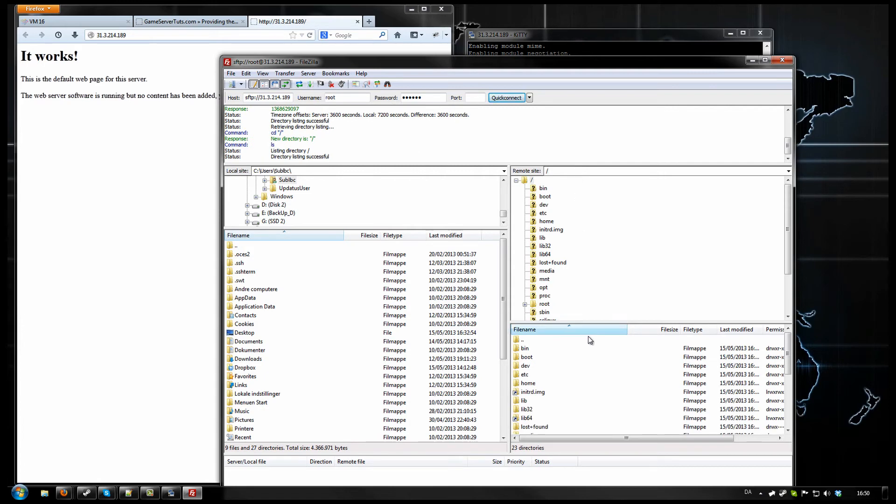
{"action": "scroll", "scroll_direction": "down", "scroll_amount": 3}
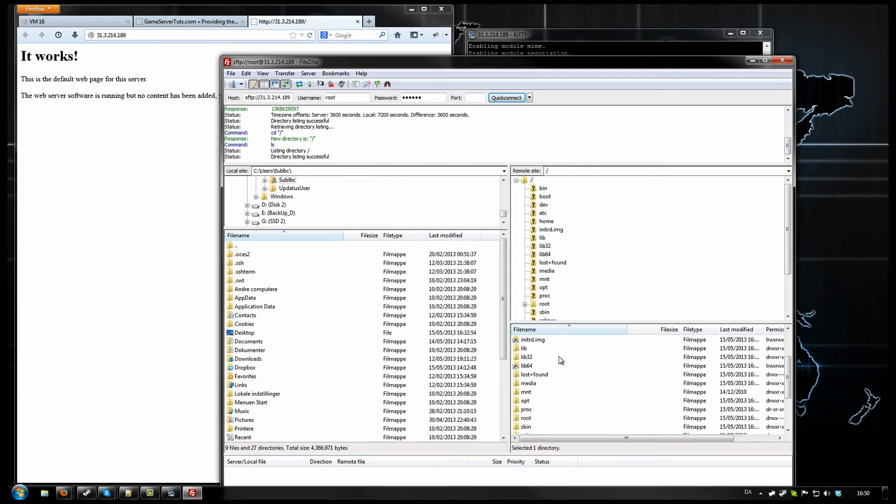
{"action": "scroll", "scroll_direction": "down", "scroll_amount": 3}
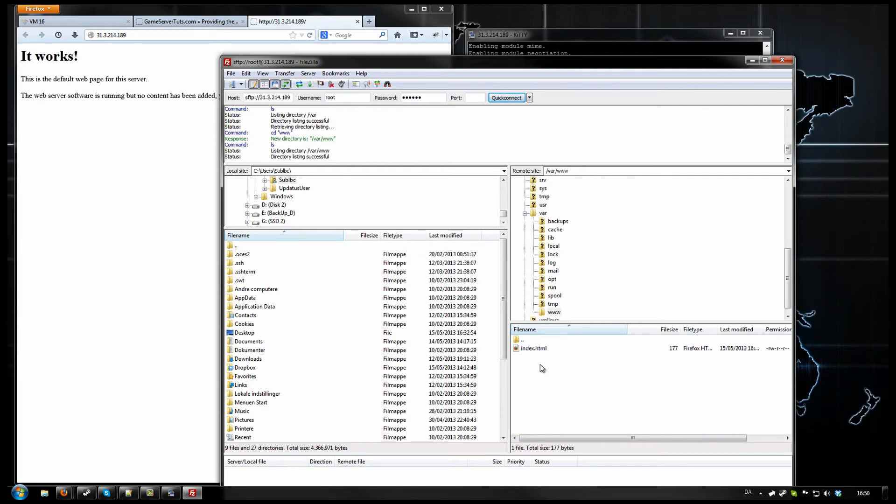
{"action": "left_click", "coordinate": [533, 348]}
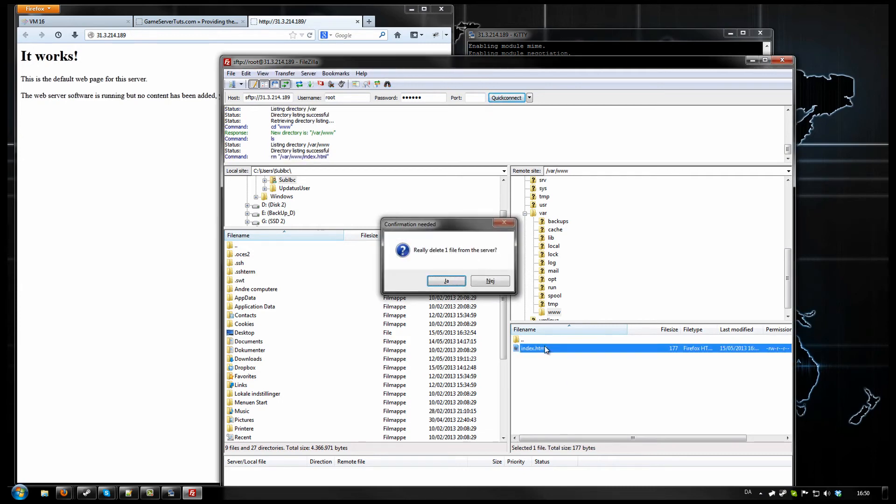
{"action": "left_click", "coordinate": [446, 280]}
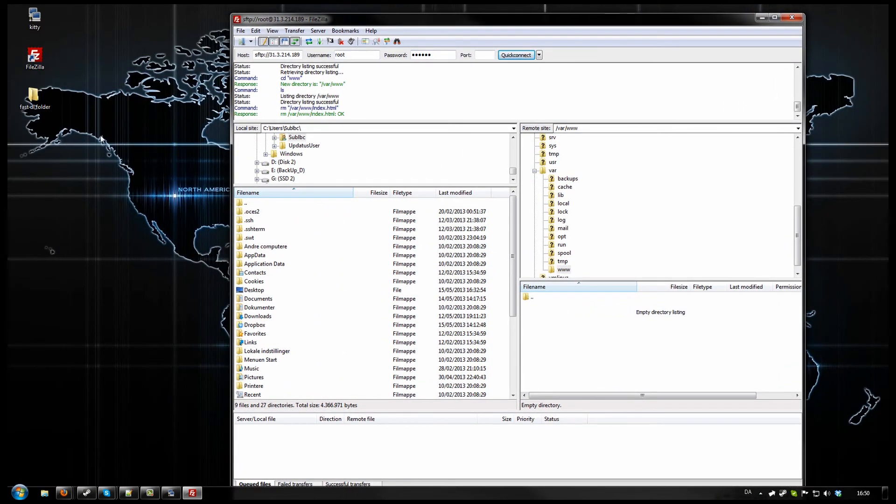
Open the desktop 'fast dl' folder holding the aim_deagle7k files and bzip2 shortcut.
{"action": "left_click", "coordinate": [34, 97]}
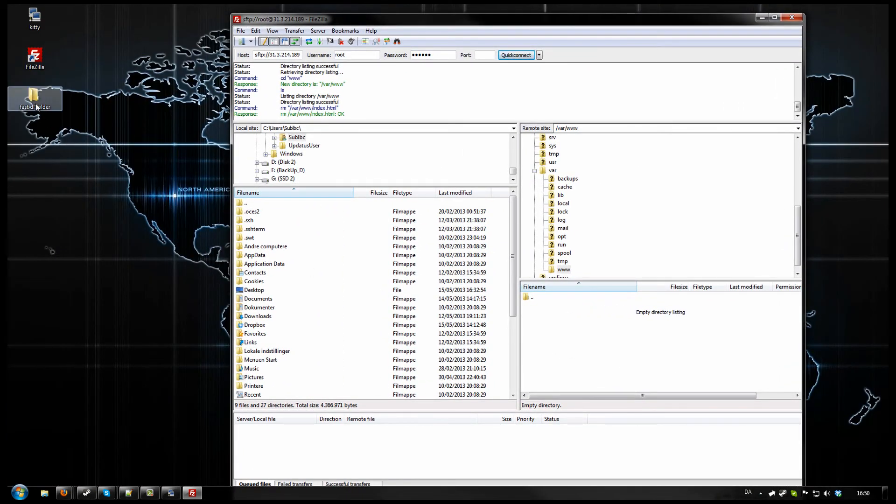
{"action": "double_click", "coordinate": [34, 97]}
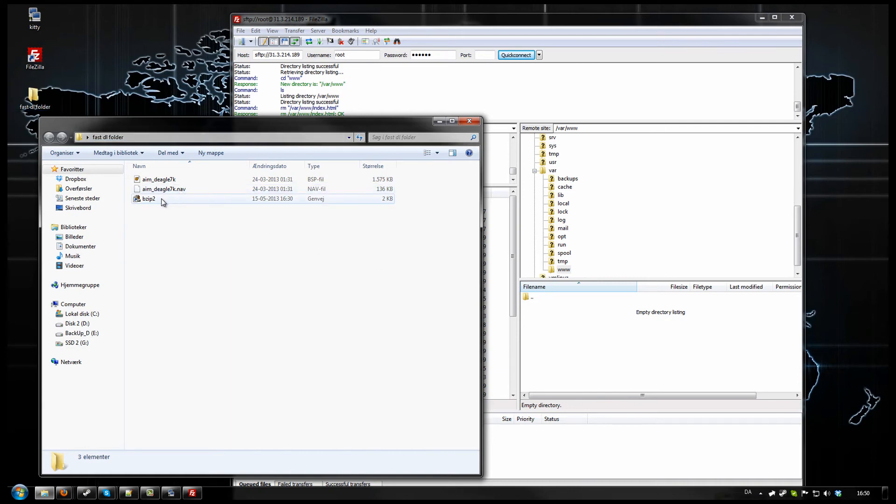
{"action": "mouse_move", "coordinate": [182, 204]}
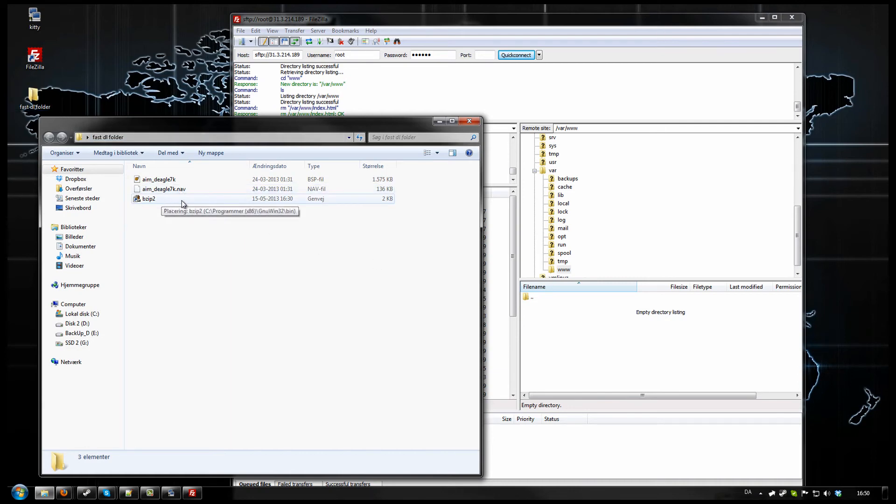
{"action": "mouse_move", "coordinate": [164, 189]}
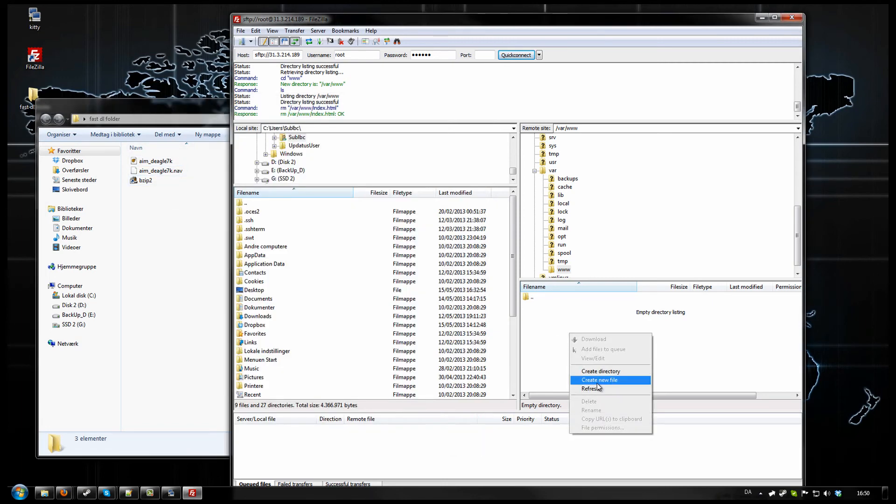
{"action": "mouse_move", "coordinate": [601, 372]}
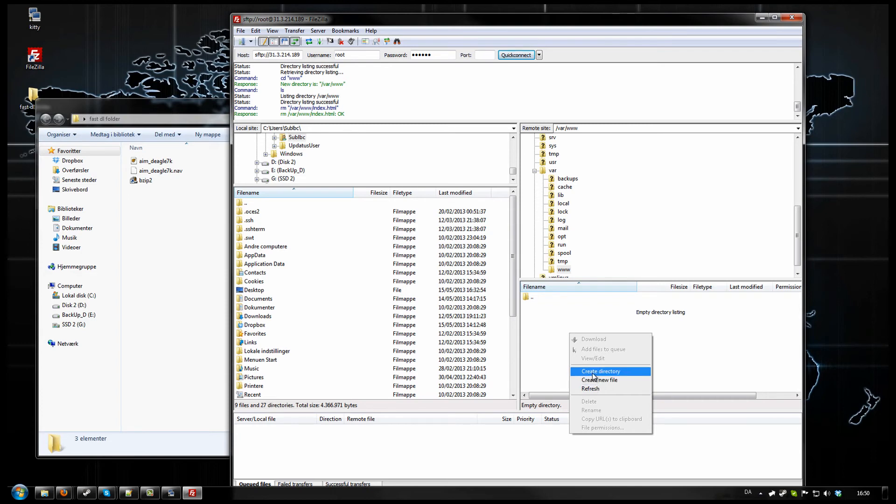
Create /var/www/fastdl with a maps subfolder on the server and open maps.
{"action": "left_click", "coordinate": [601, 371]}
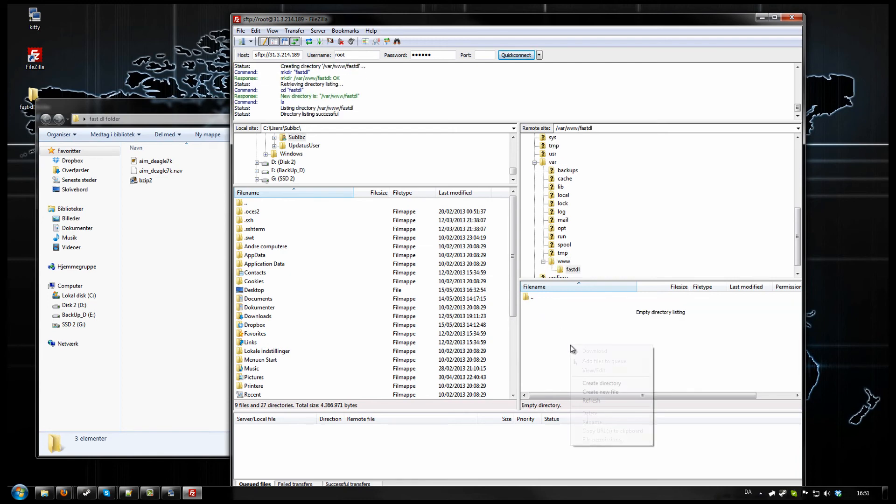
{"action": "mouse_move", "coordinate": [624, 394]}
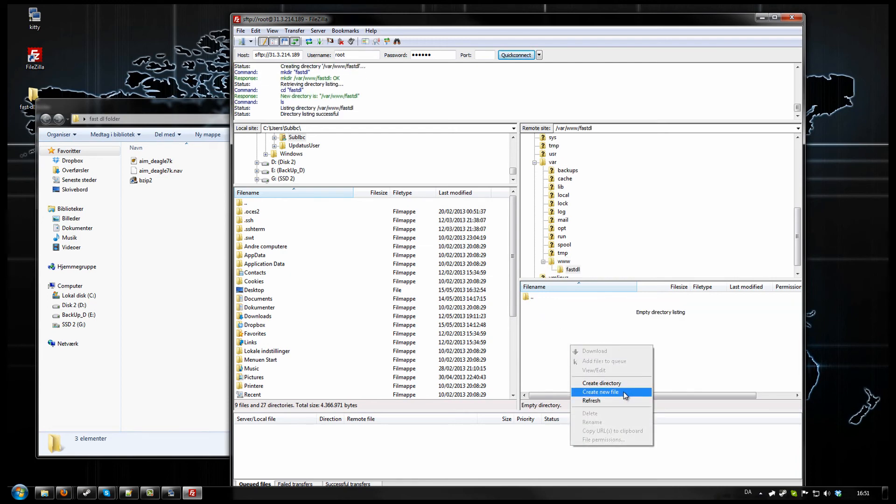
{"action": "left_click", "coordinate": [601, 383]}
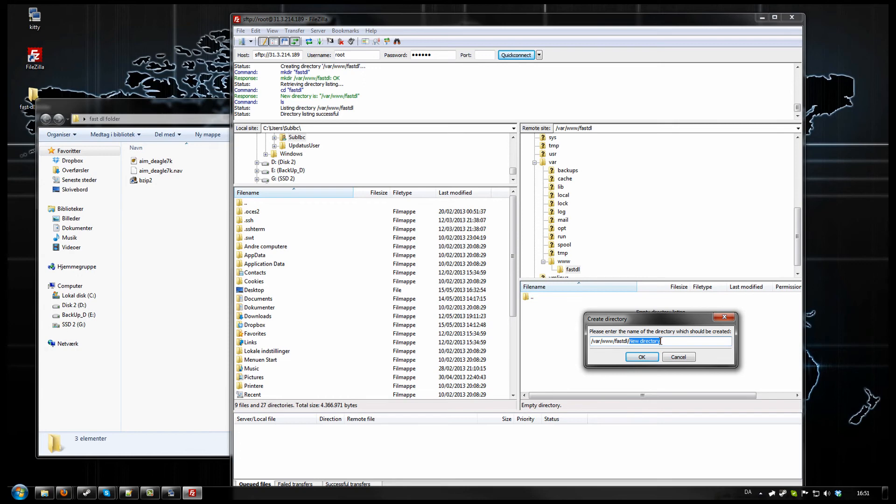
{"action": "type", "text": "gungame"}
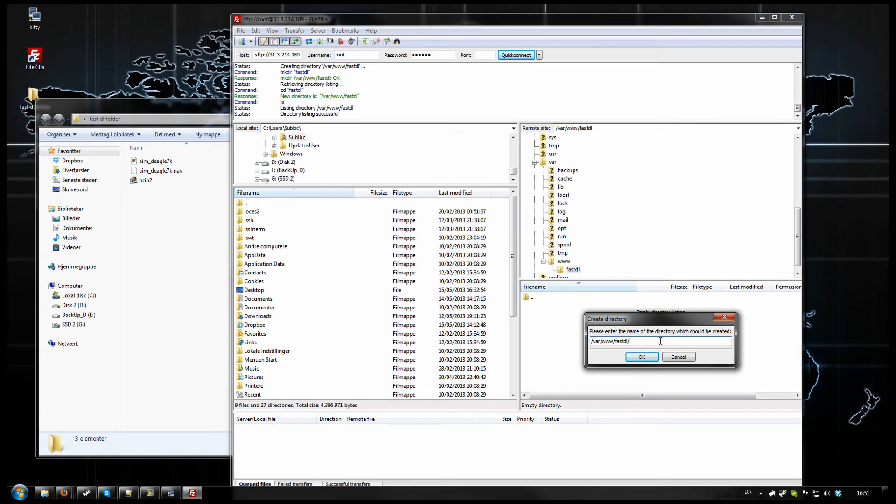
{"action": "type", "text": "m"}
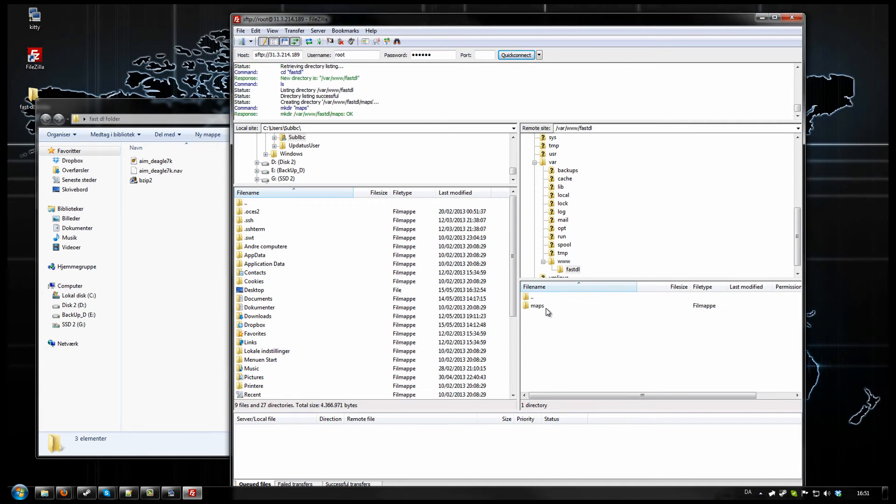
{"action": "double_click", "coordinate": [538, 305]}
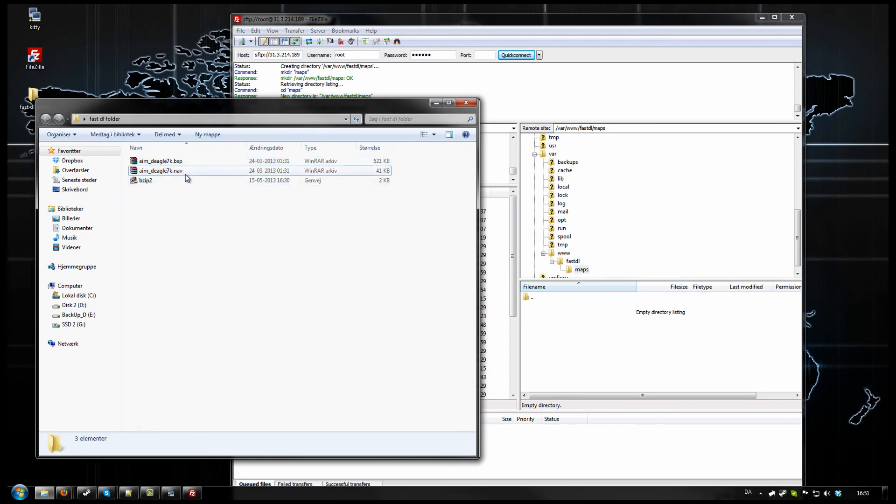
Select aim_deagle7k.bsp and aim_deagle7k.nav together in the fast dl folder.
{"action": "left_click", "coordinate": [146, 180]}
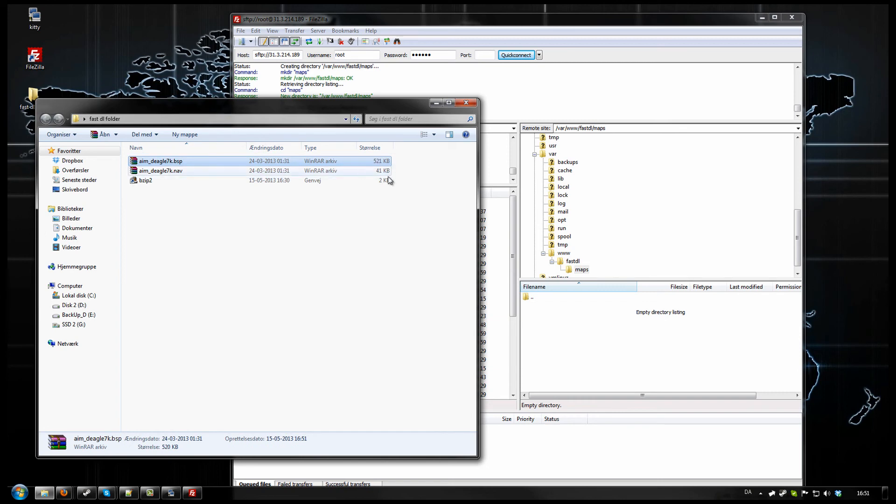
{"action": "left_click", "coordinate": [161, 171]}
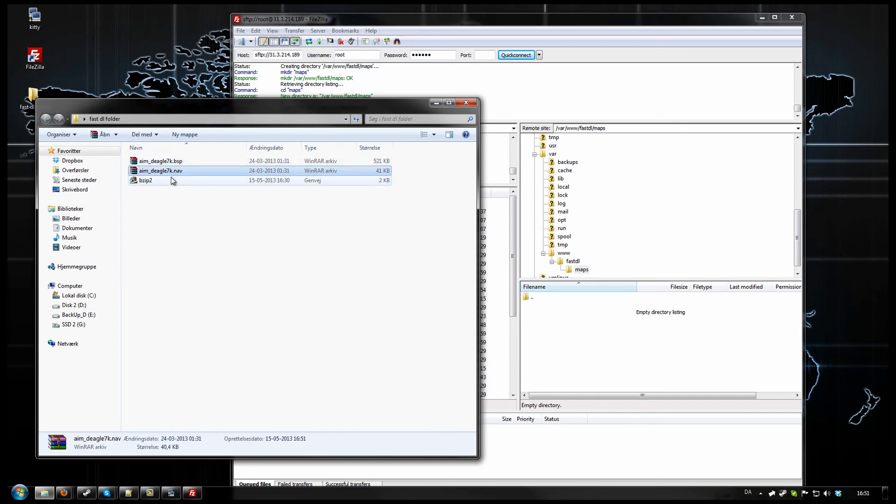
{"action": "mouse_move", "coordinate": [194, 173]}
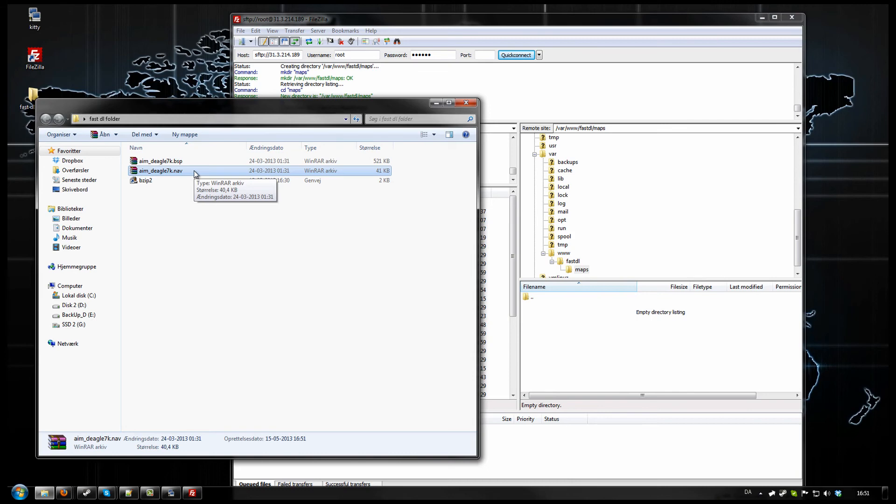
{"action": "left_click", "coordinate": [161, 161]}
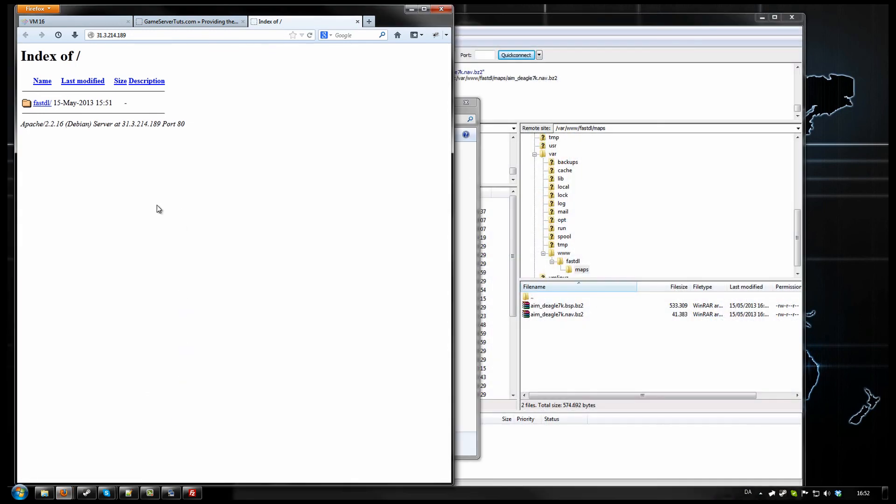
Browse fastdl/maps in Firefox to check both aim_deagle7k .bz2 files, then minimize it.
{"action": "left_click", "coordinate": [41, 102]}
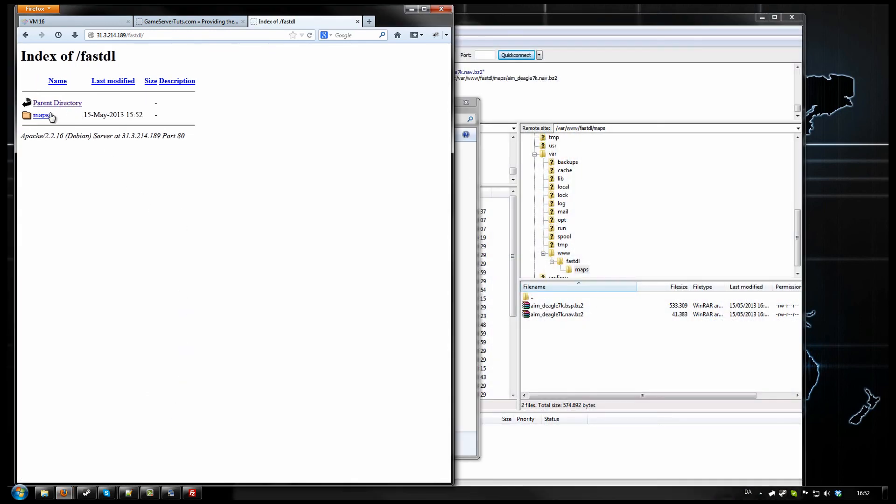
{"action": "left_click", "coordinate": [41, 114]}
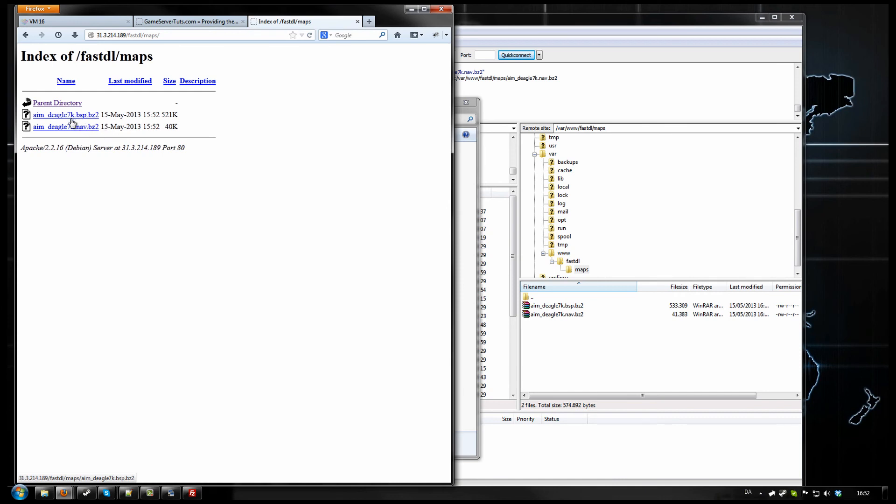
{"action": "mouse_move", "coordinate": [26, 35]}
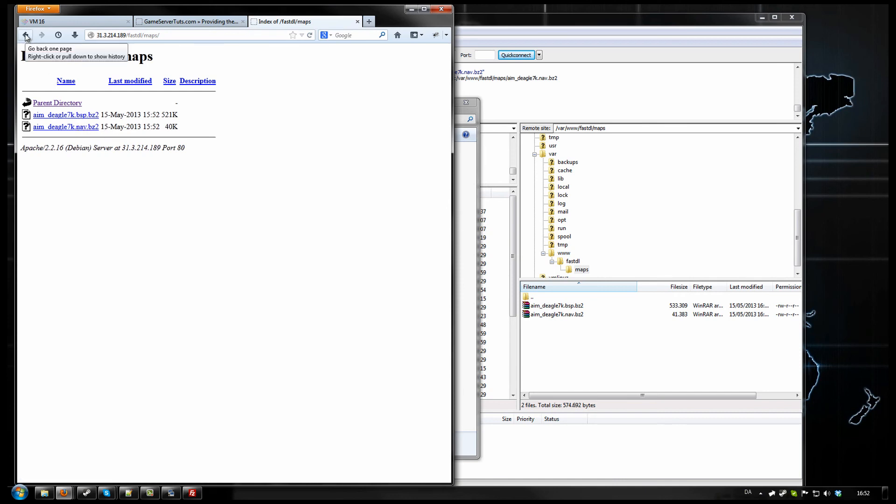
{"action": "left_click", "coordinate": [26, 35]}
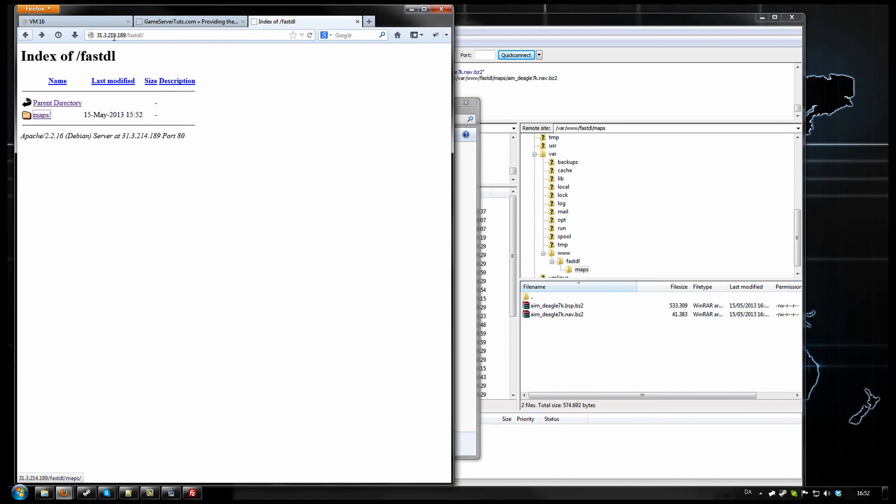
{"action": "left_click", "coordinate": [120, 35]}
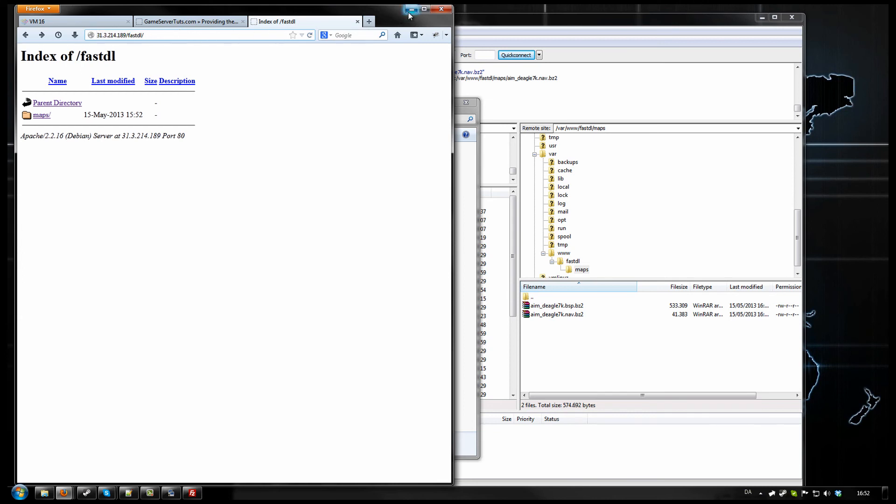
{"action": "mouse_move", "coordinate": [410, 11]}
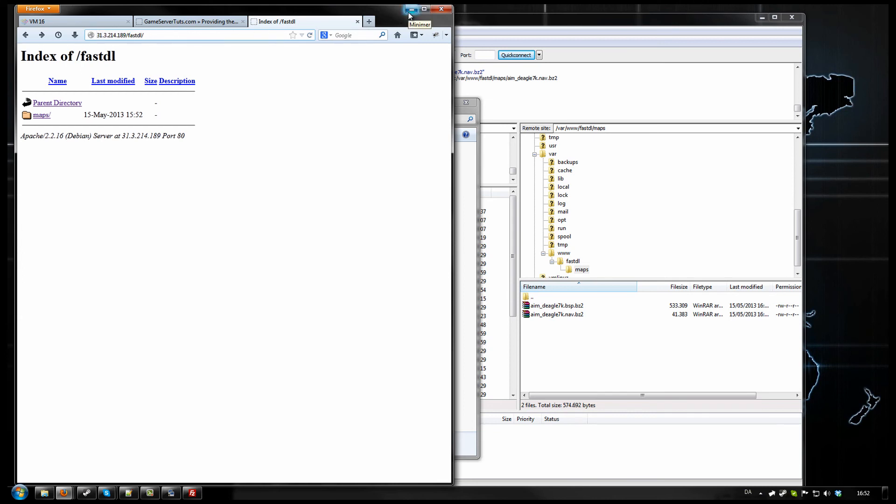
{"action": "left_click", "coordinate": [411, 9]}
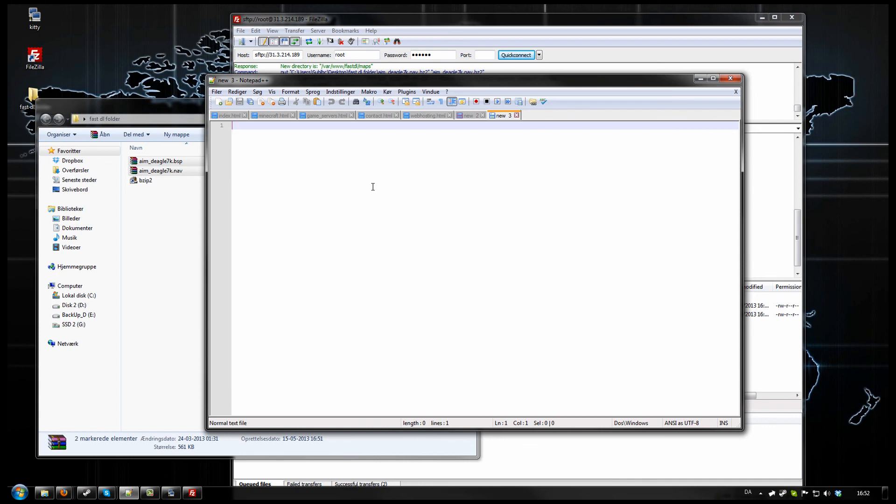
{"action": "type", "text": "sv_downloadurl \""}
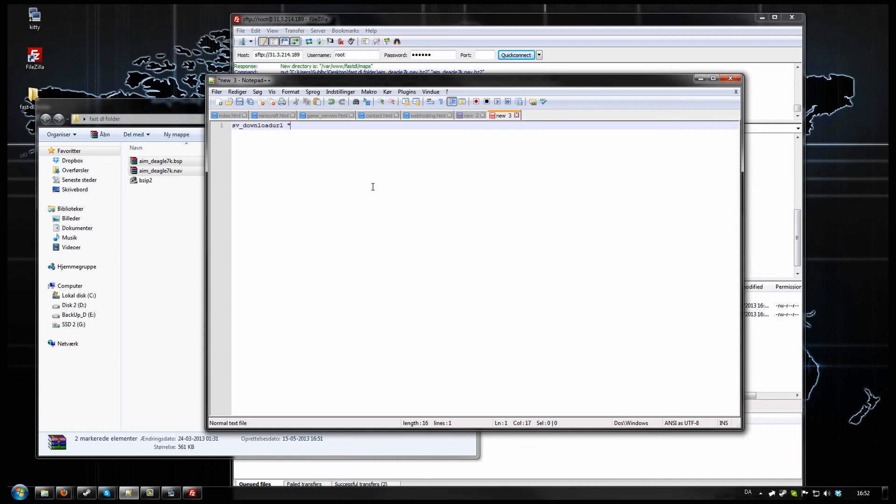
{"action": "type", "text": "http"}
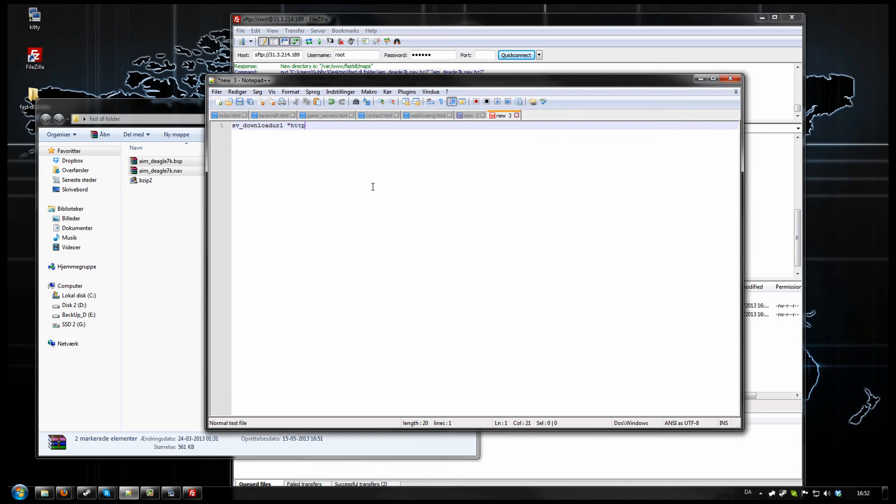
{"action": "type", "text": "://31.3.214.189/fastdl/"}
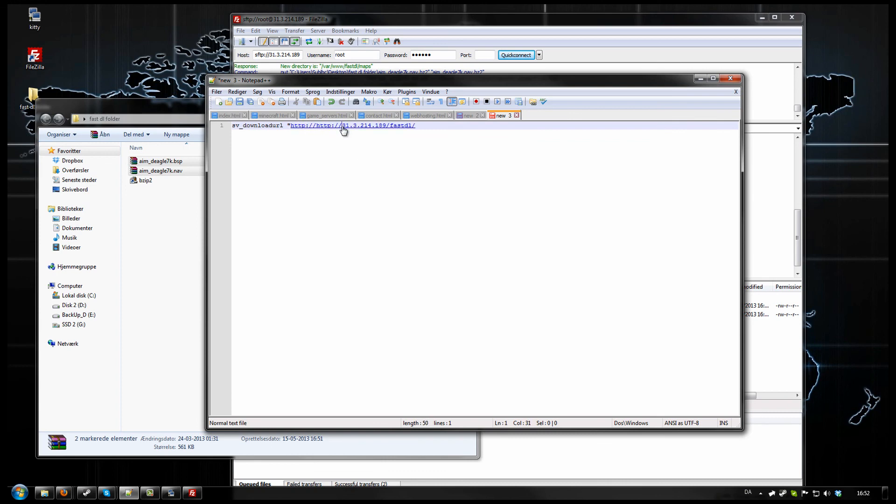
{"action": "key", "text": "Delete"}
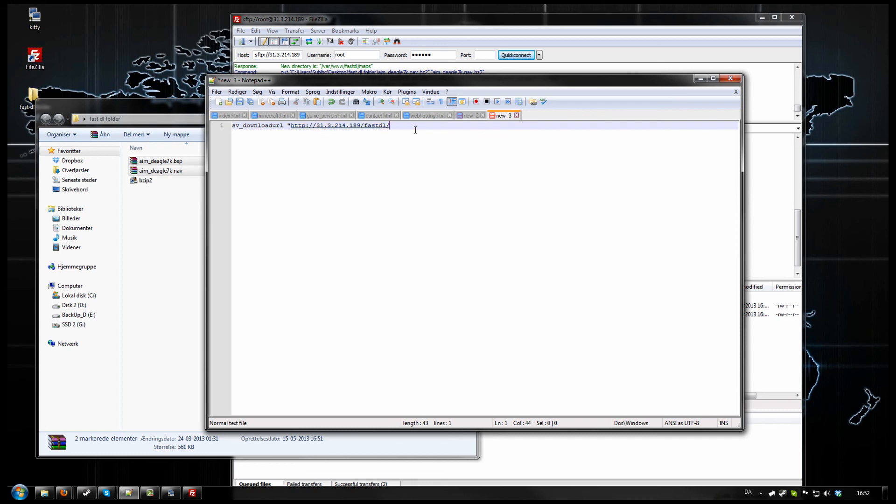
{"action": "type", "text": "\""}
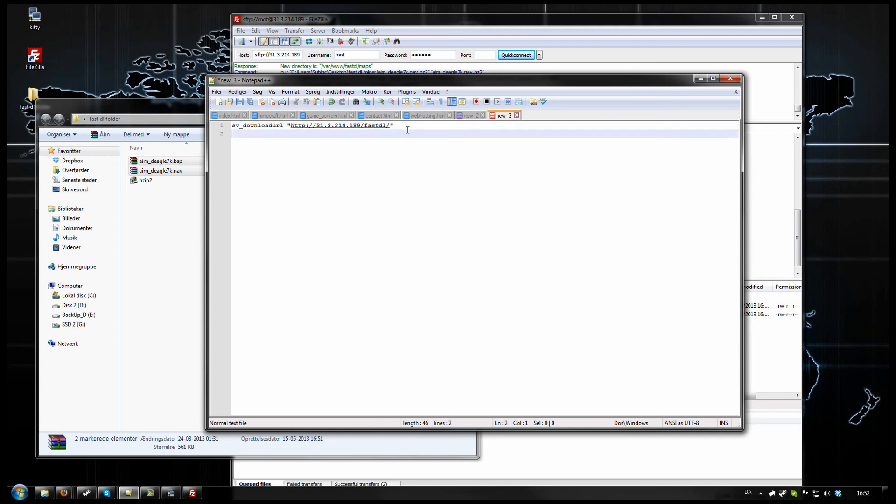
Add sv_allowdownload 1, sv_allowupload 1 and net_maxfilesize 64, then select all and move the window.
{"action": "type", "text": "sv_do"}
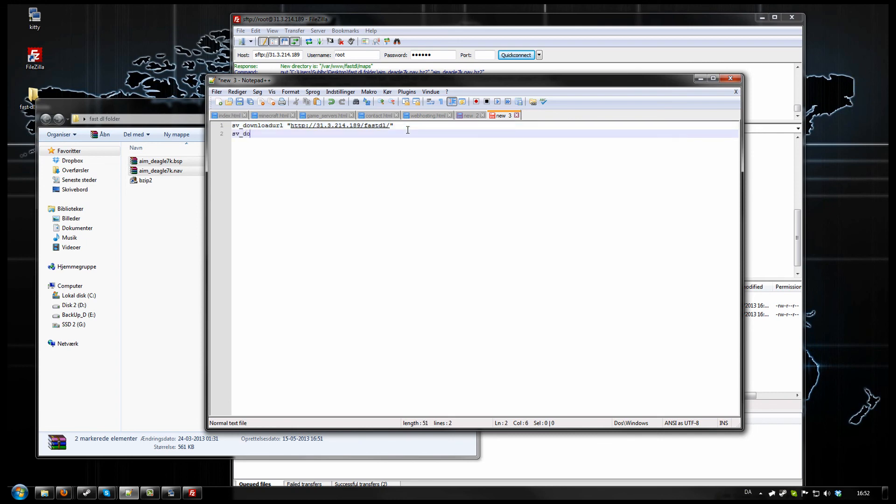
{"action": "type", "text": "allowdownload 1"}
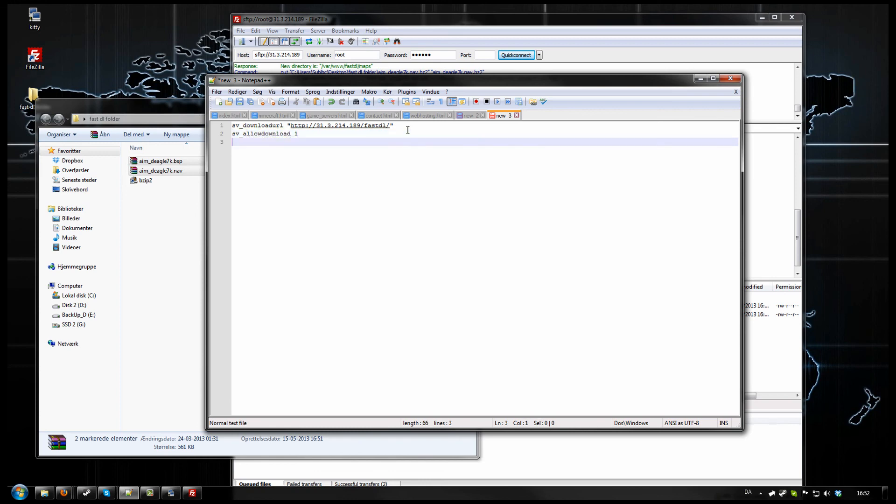
{"action": "type", "text": "sv_allow"}
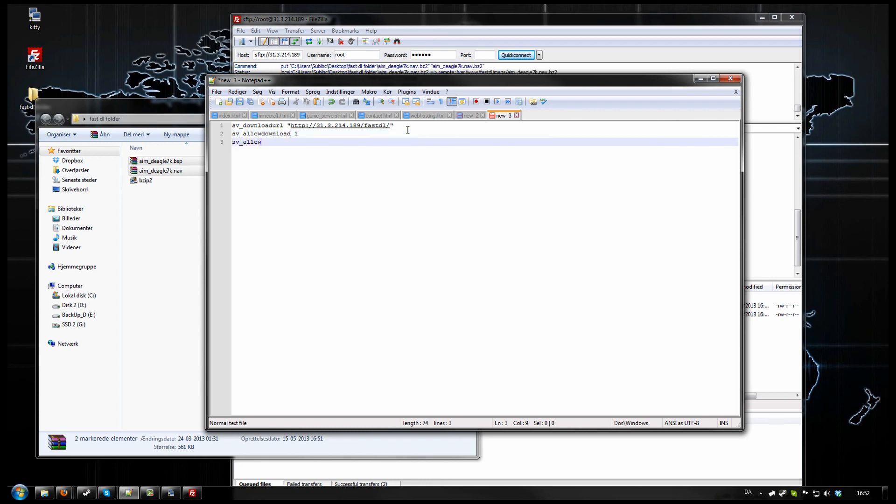
{"action": "type", "text": "upload 1"}
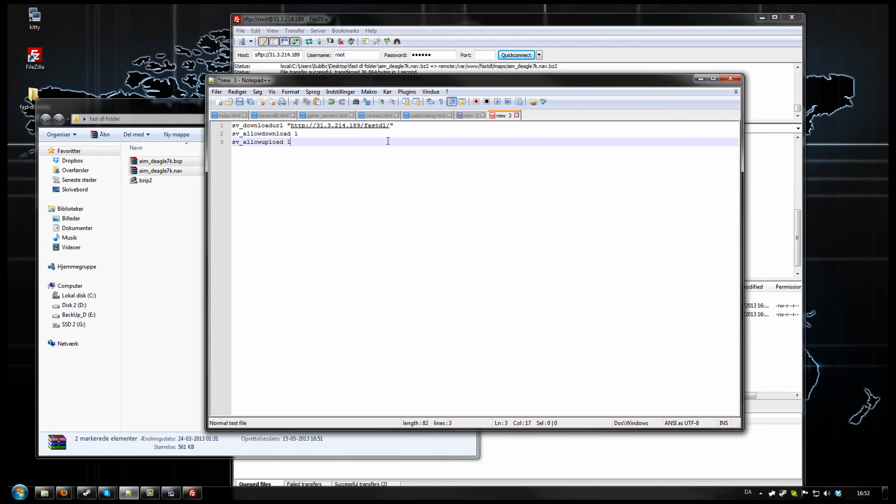
{"action": "key", "text": "Enter"}
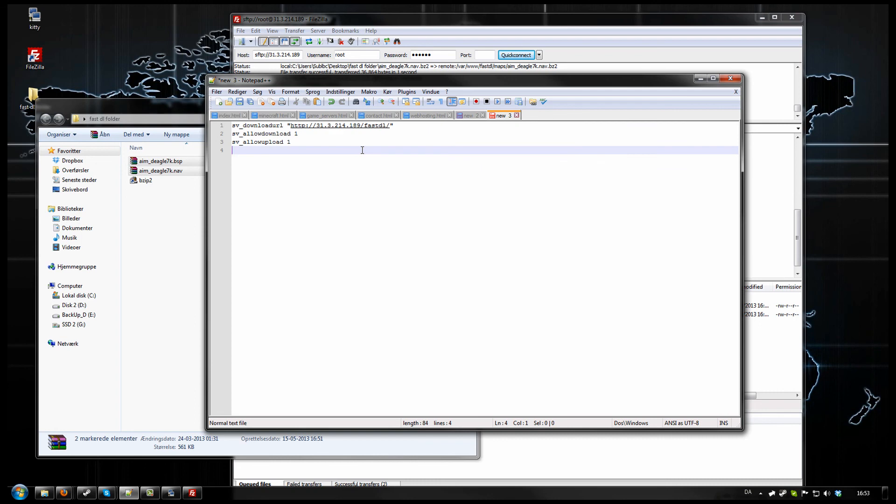
{"action": "type", "text": "net_maxfilesize"}
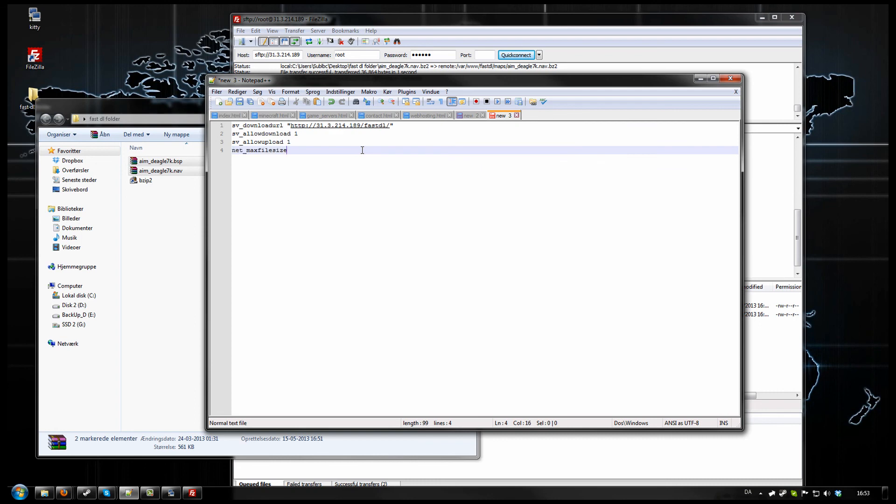
{"action": "type", "text": "64"}
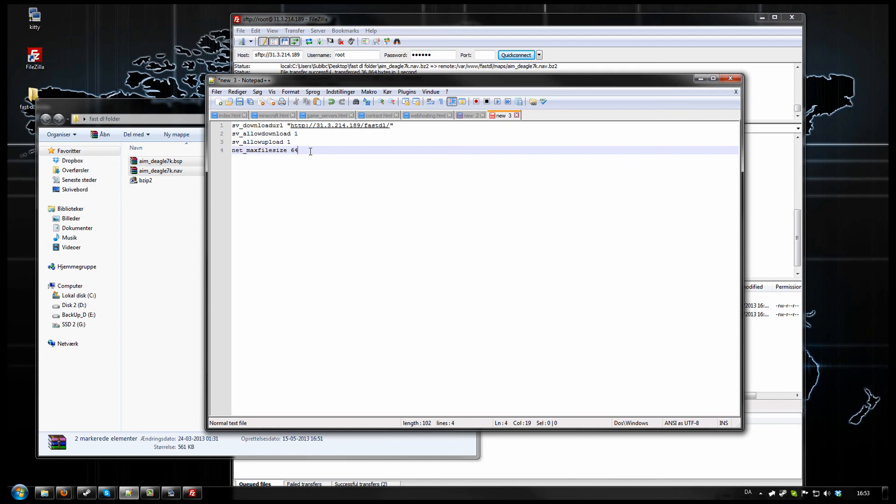
{"action": "key", "text": "ctrl+a"}
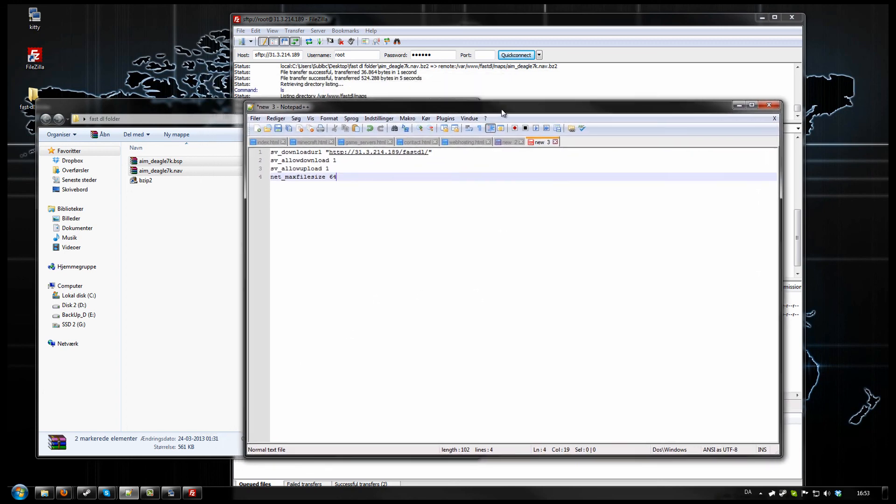
{"action": "left_click_drag", "start_coordinate": [502, 112], "coordinate": [484, 109]}
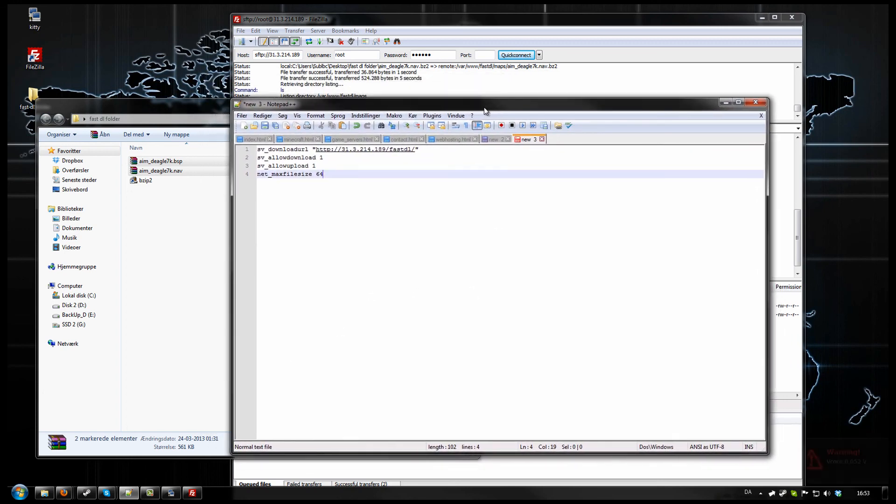
{"action": "left_click_drag", "start_coordinate": [485, 104], "coordinate": [461, 108]}
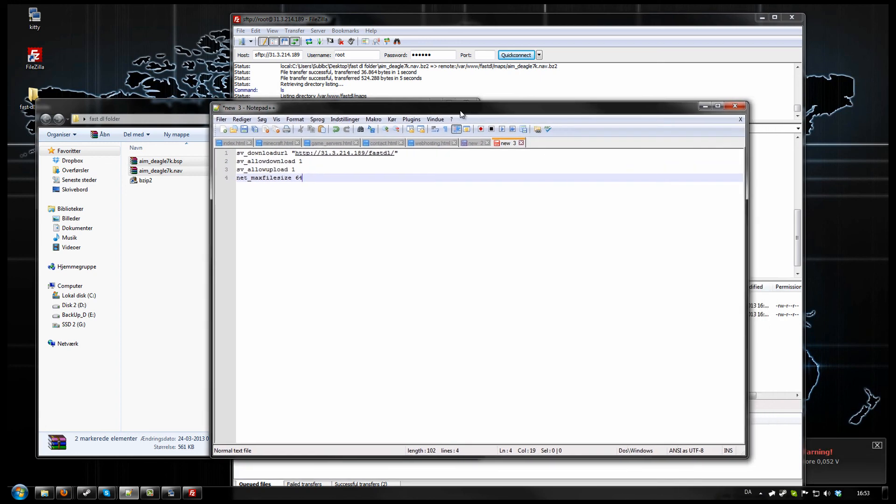